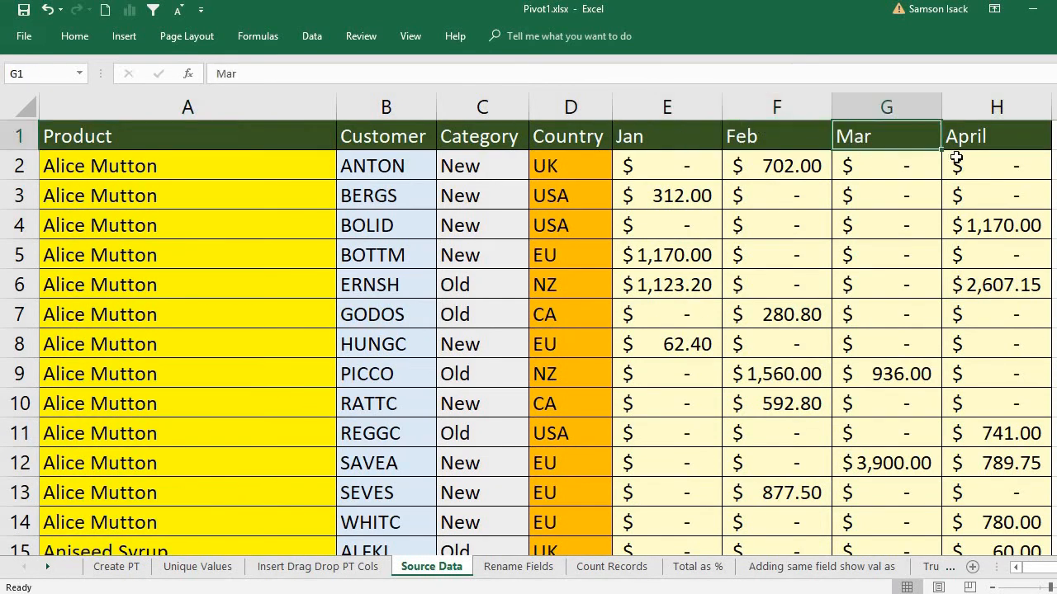
# Step: Select the whole source data table from header A1 and show the Insert ribbon tools
pyautogui.click(997, 136)
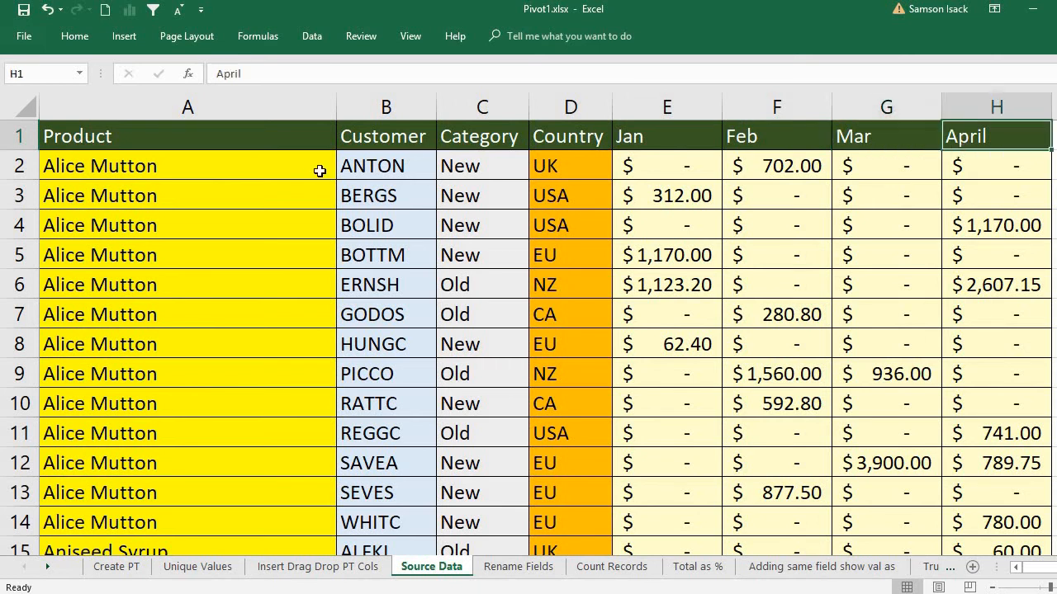
pyautogui.click(387, 165)
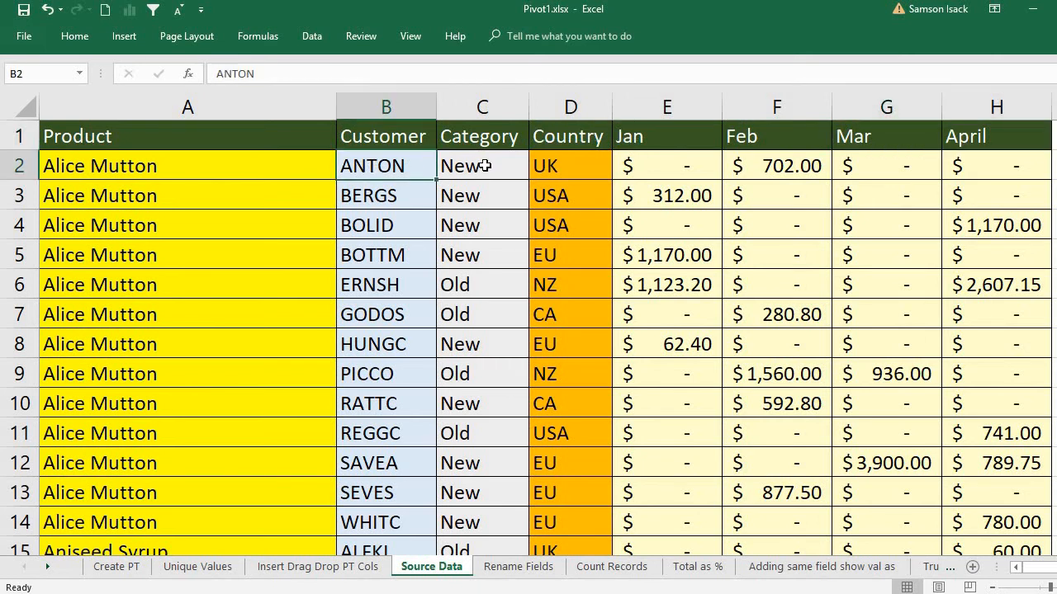
pyautogui.click(482, 166)
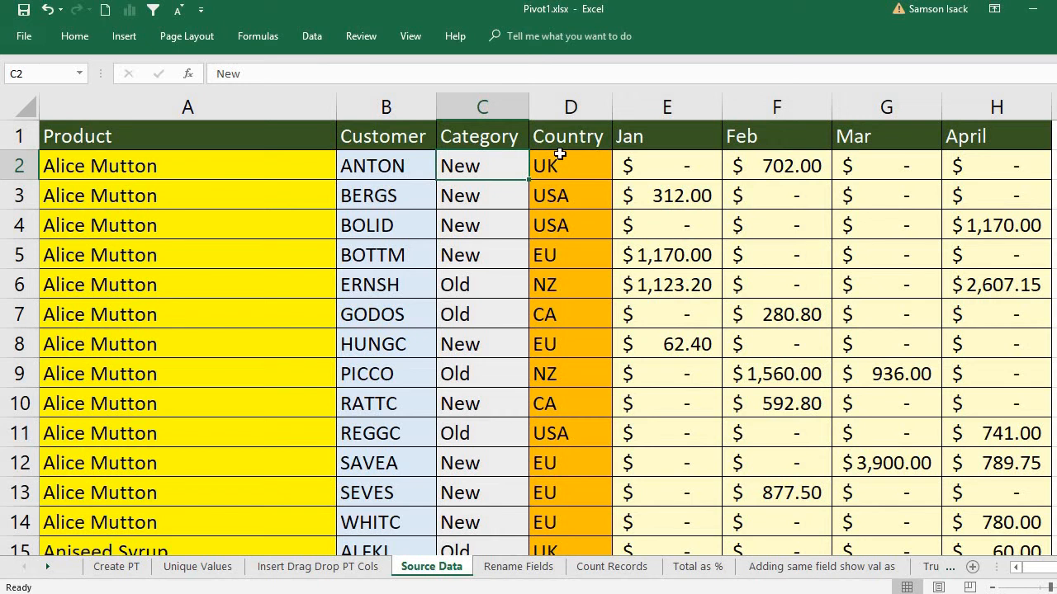
pyautogui.click(570, 165)
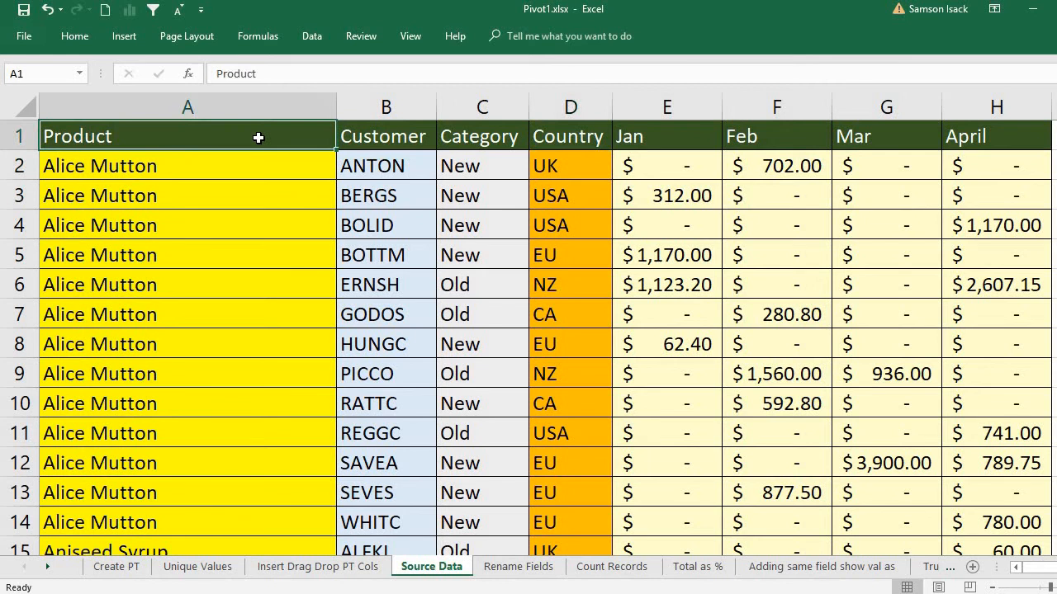
pyautogui.click(188, 105)
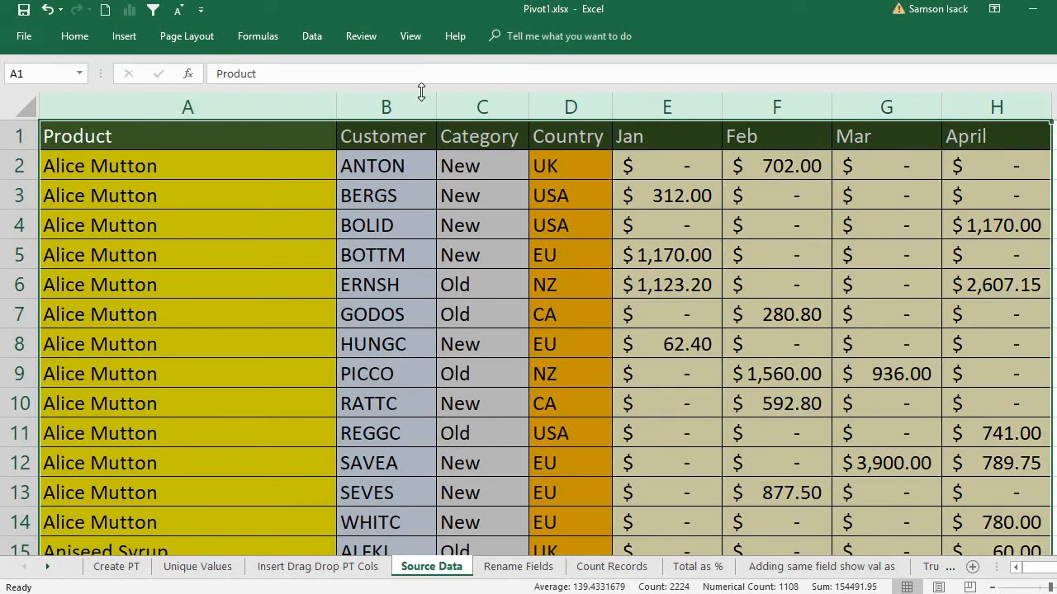
pyautogui.click(124, 36)
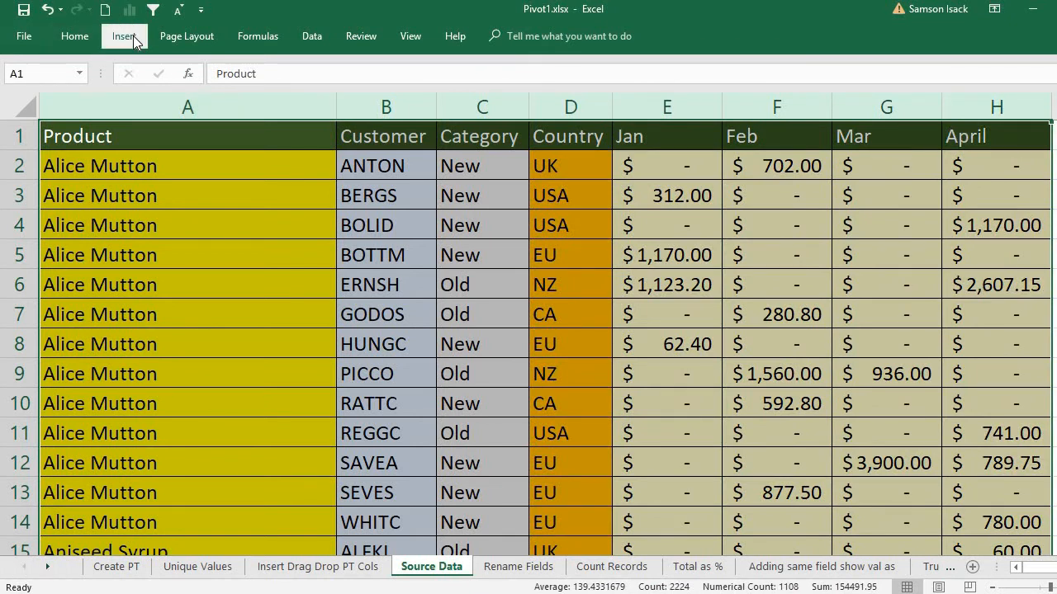
pyautogui.click(124, 36)
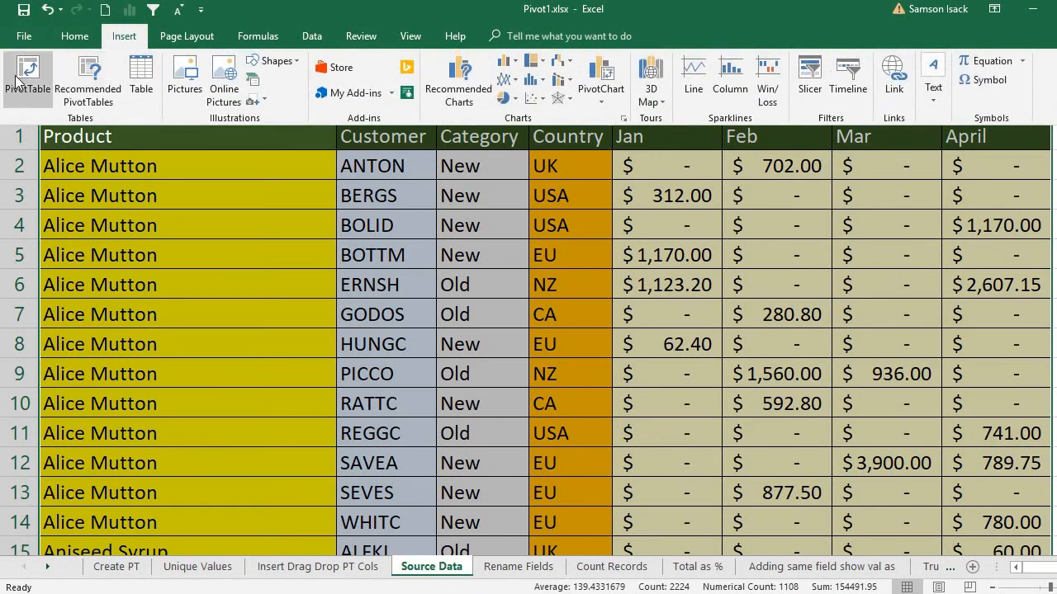
# Step: Create a pivot table from columns A to H on the Rename Fields sheet at cell A1
pyautogui.click(28, 79)
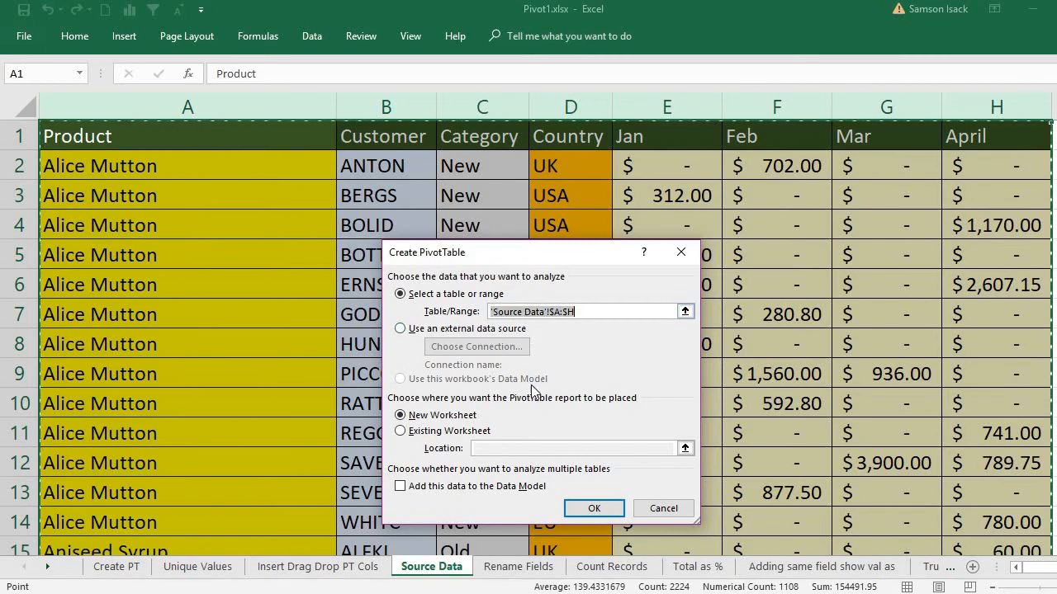
pyautogui.moveTo(538, 410)
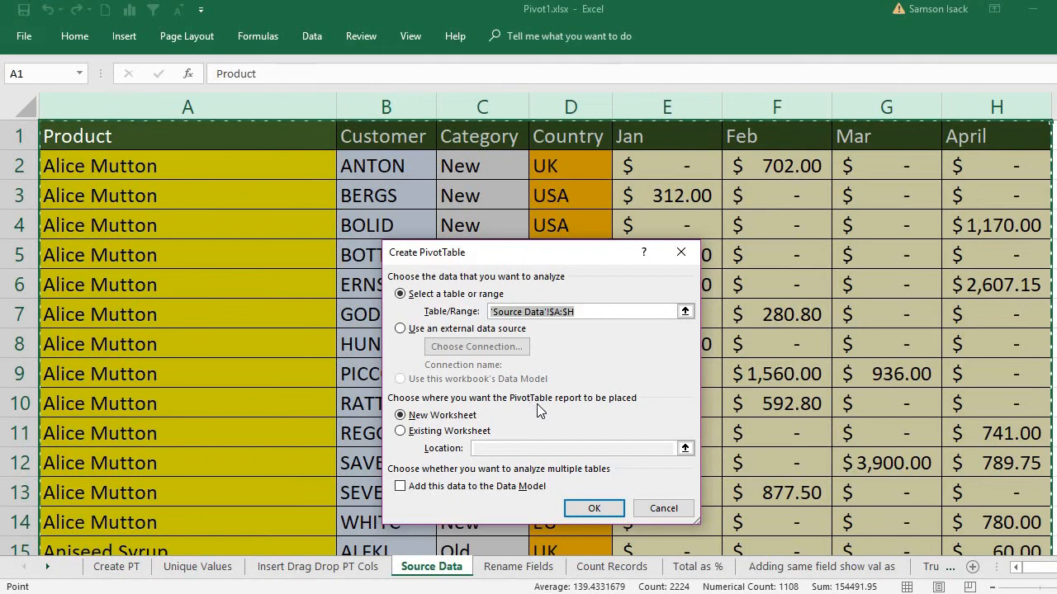
pyautogui.moveTo(459, 439)
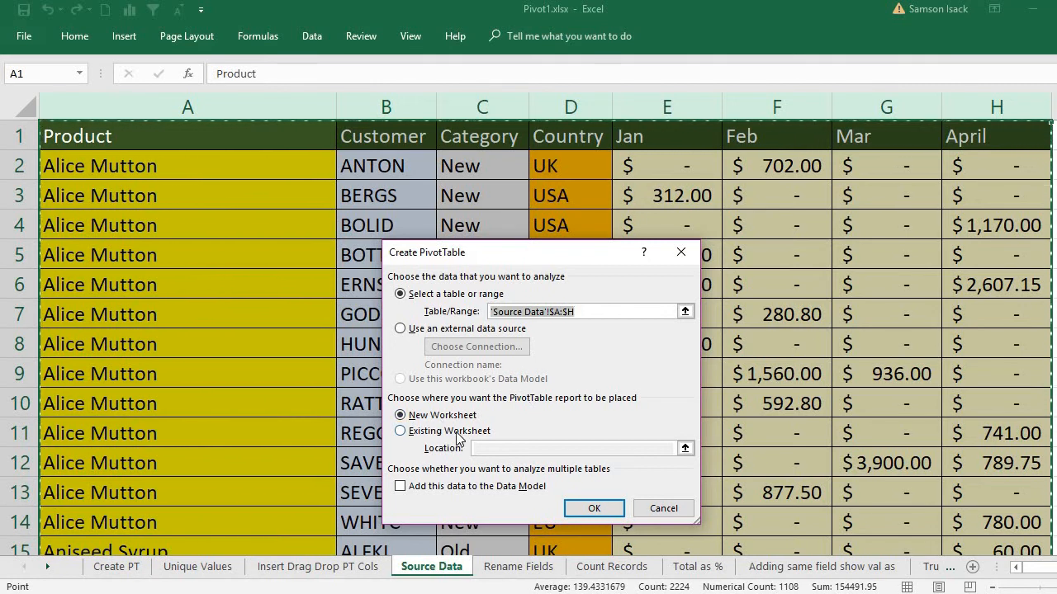
pyautogui.click(400, 429)
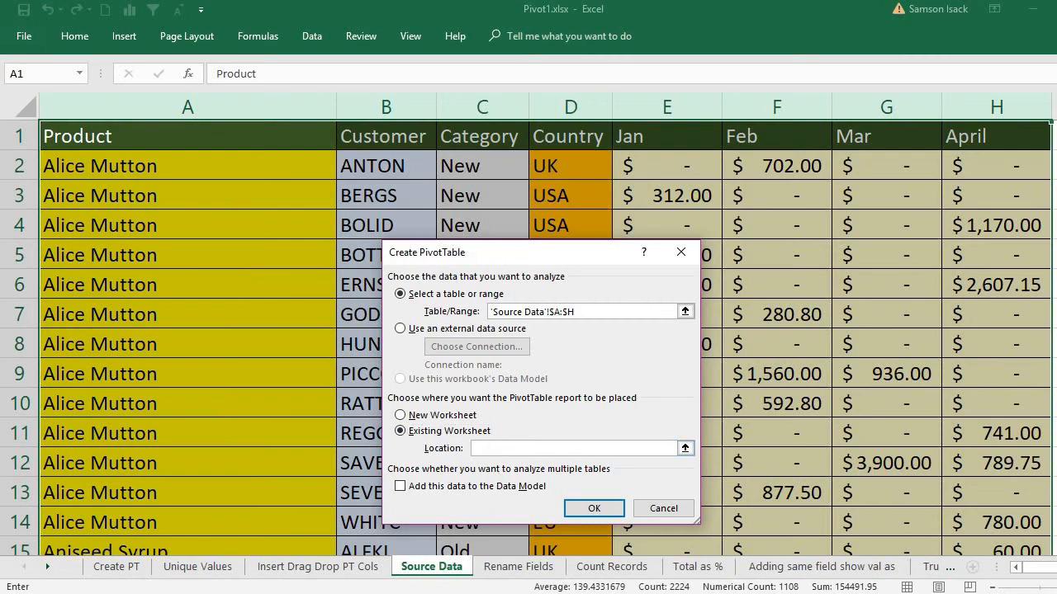
pyautogui.moveTo(520, 570)
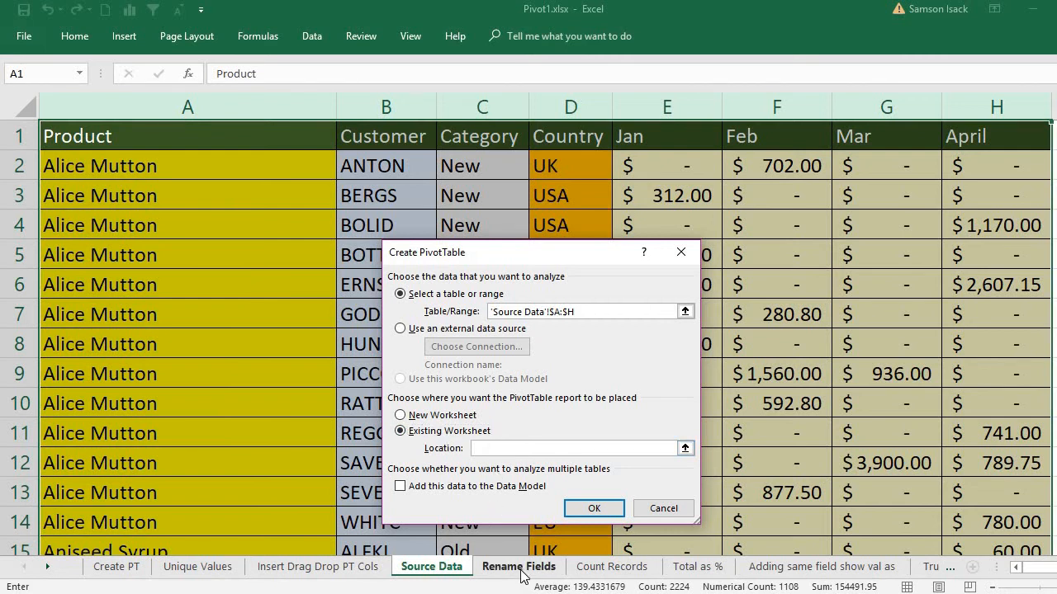
pyautogui.click(519, 567)
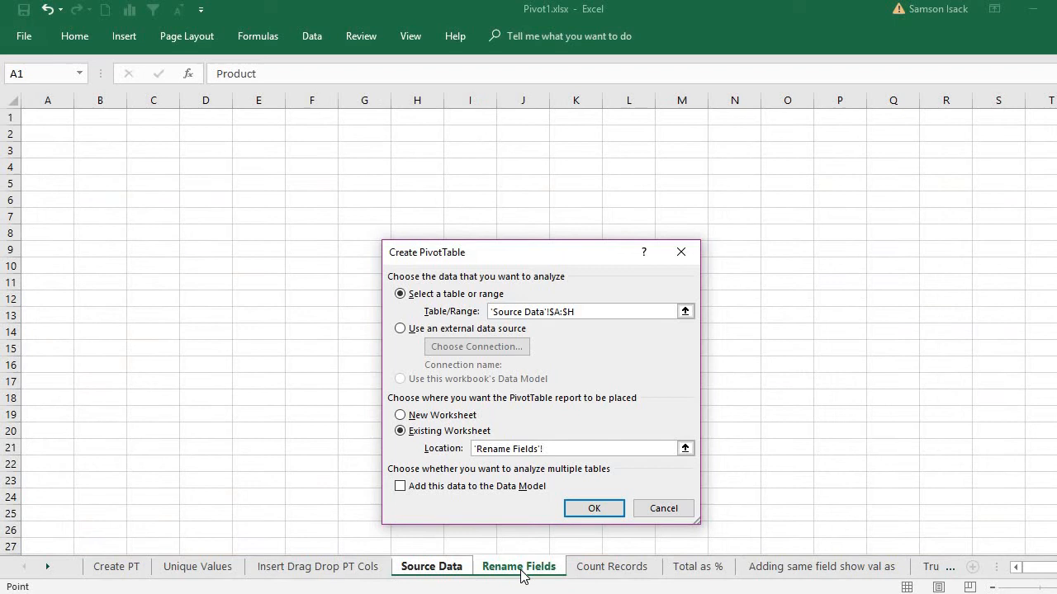
pyautogui.moveTo(343, 381)
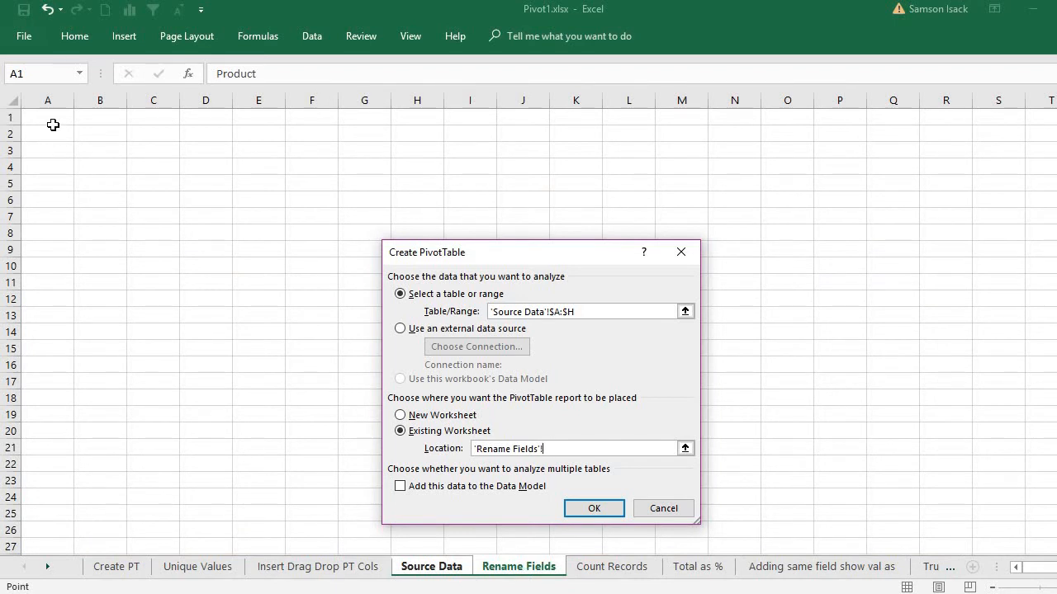
pyautogui.click(46, 117)
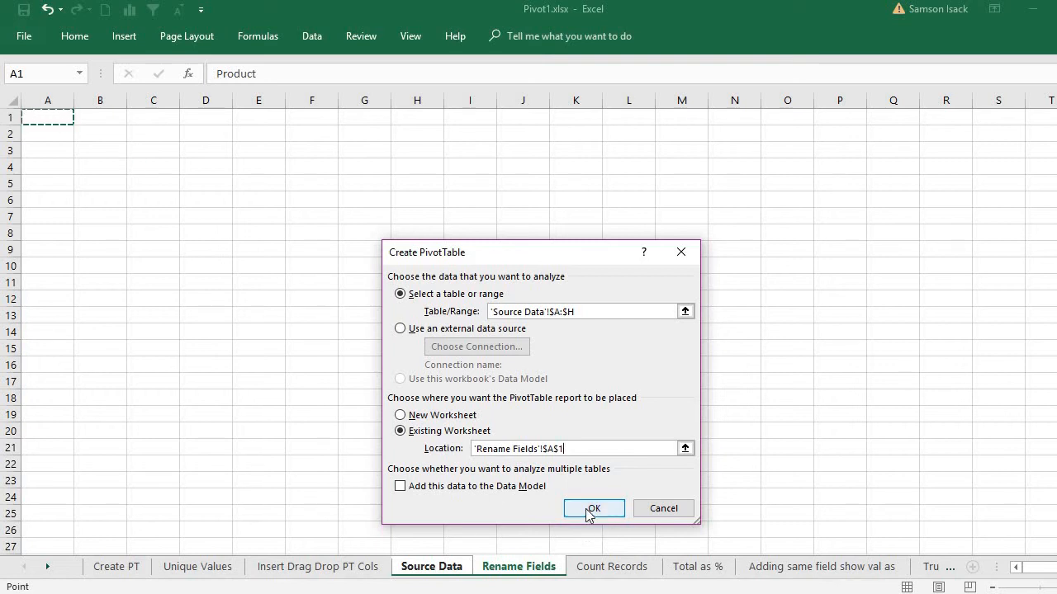
pyautogui.moveTo(492, 502)
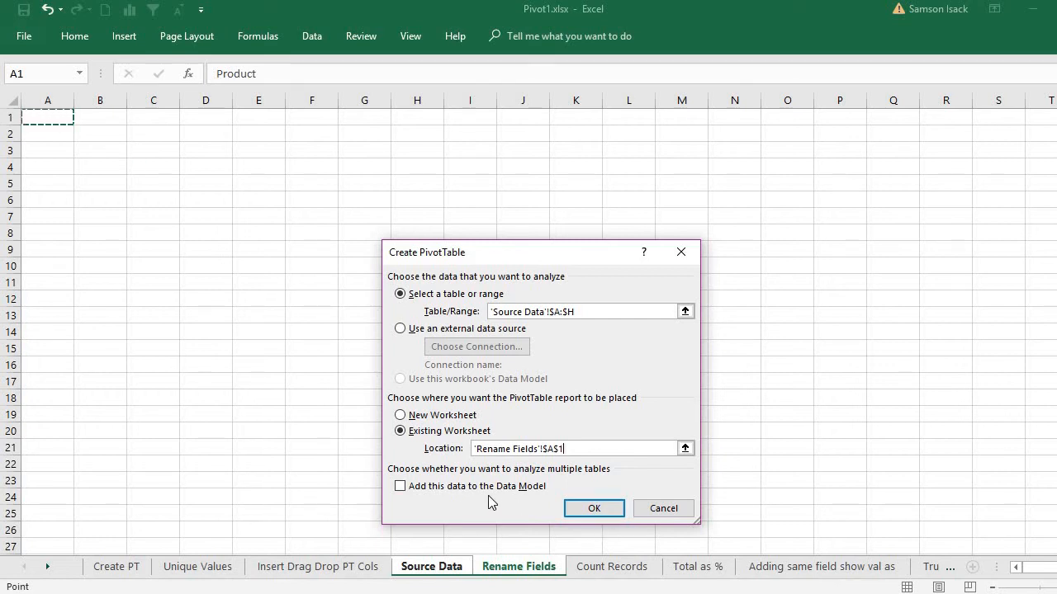
pyautogui.moveTo(530, 505)
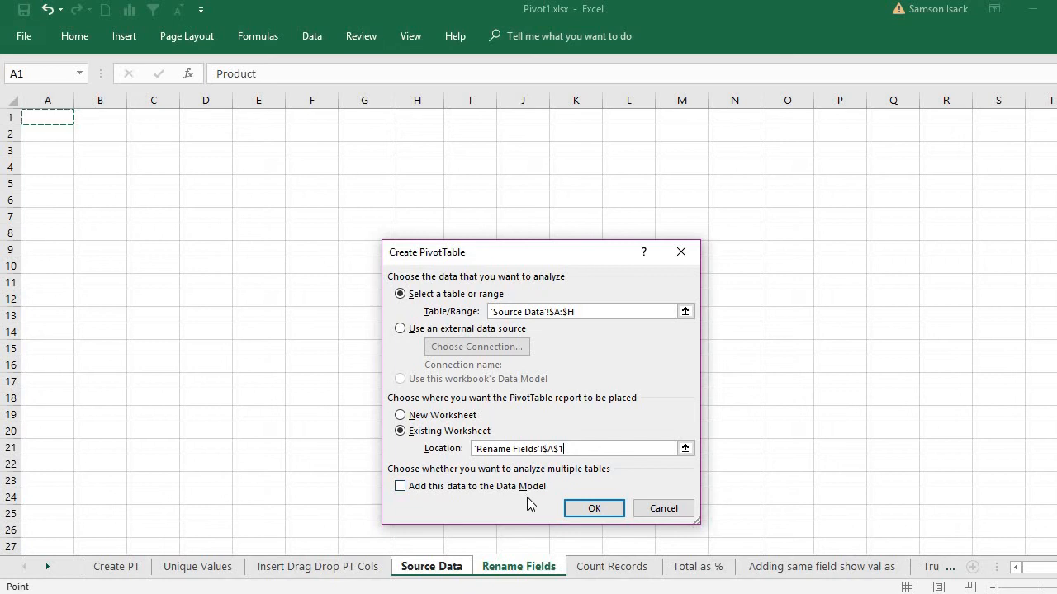
pyautogui.moveTo(535, 509)
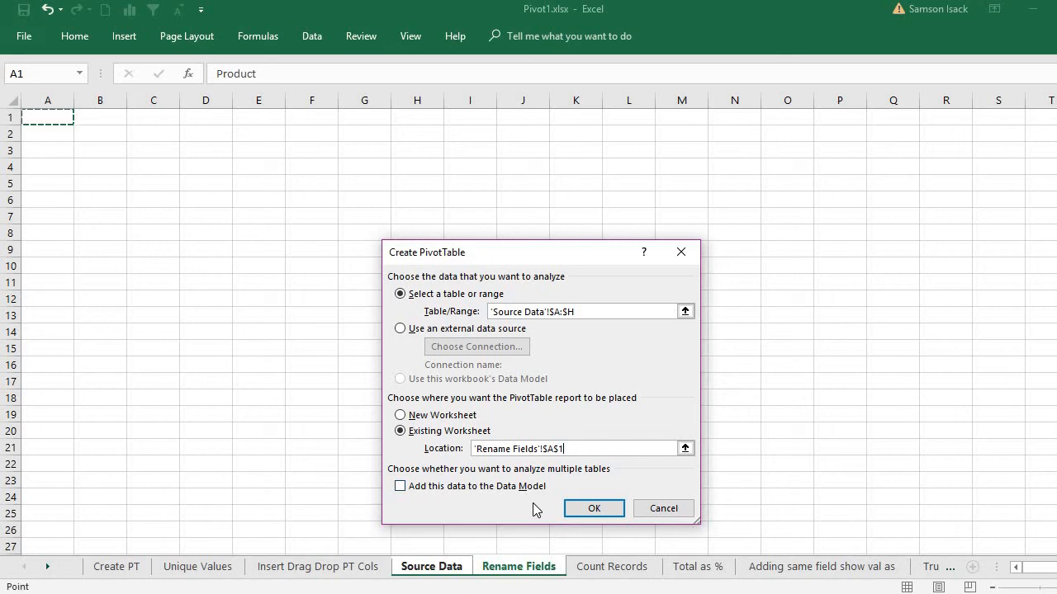
pyautogui.moveTo(472, 486)
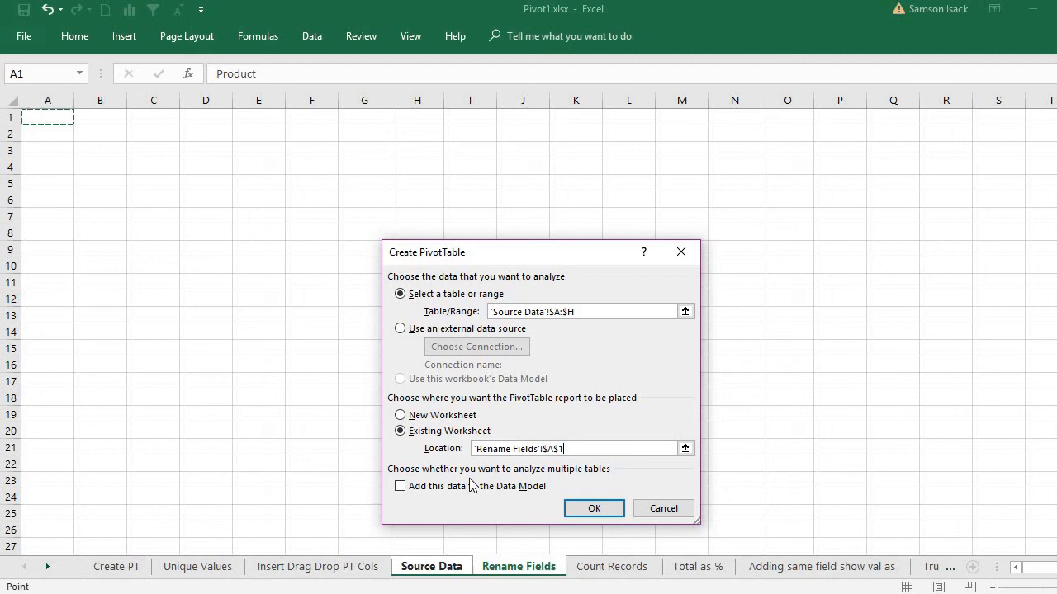
pyautogui.click(595, 508)
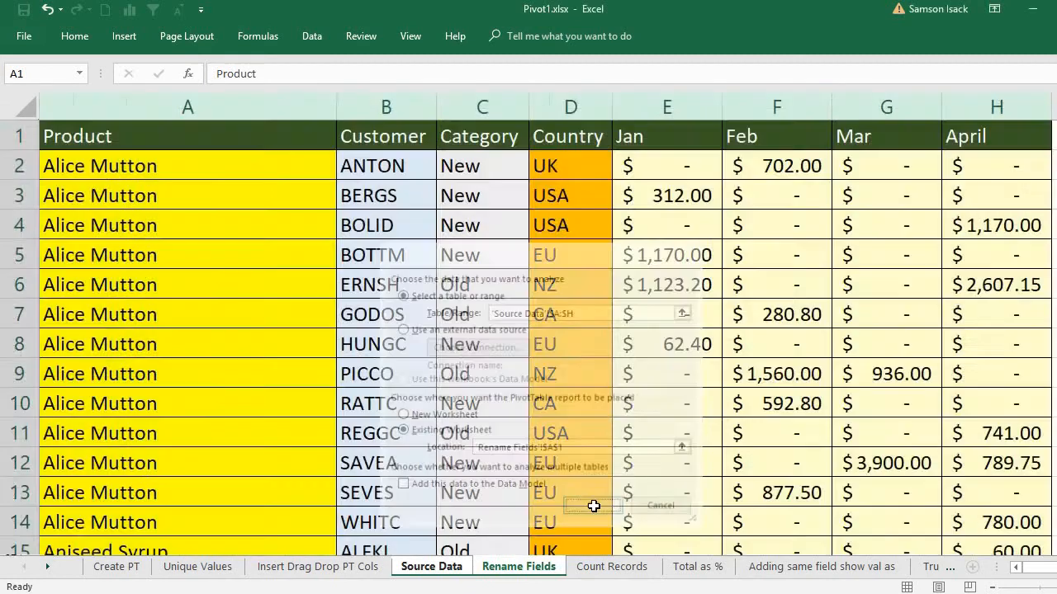
# Step: Put Product in rows, Category in columns, and count products as values
pyautogui.click(591, 505)
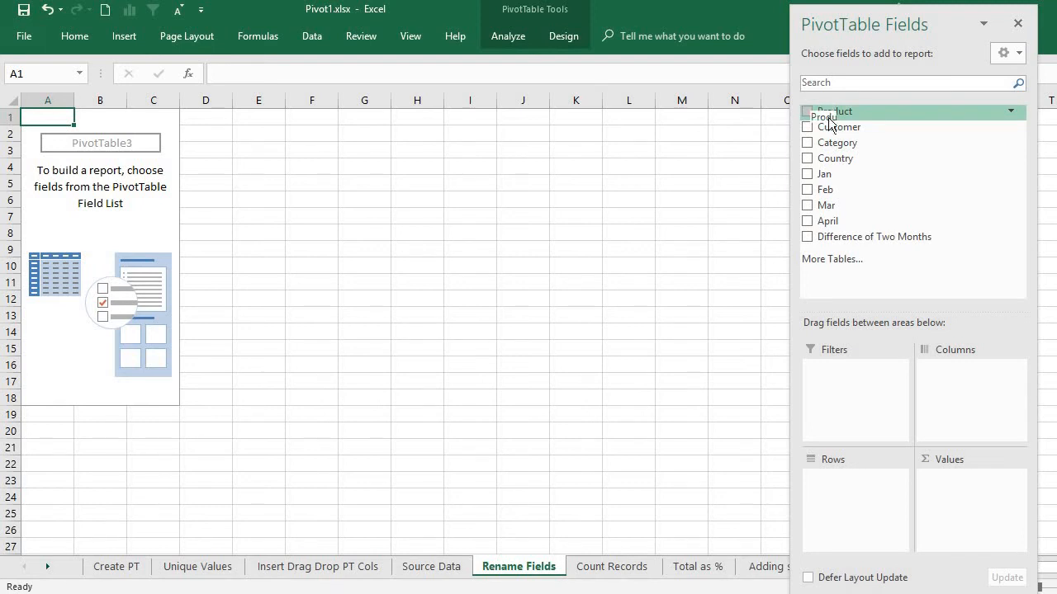
pyautogui.moveTo(832, 112); pyautogui.dragTo(855, 489)
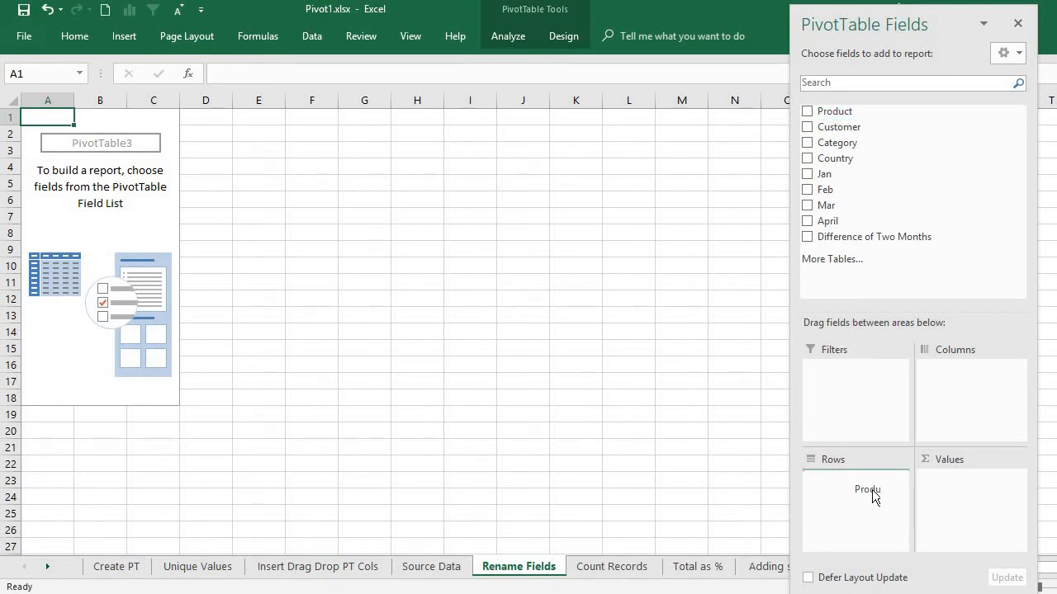
pyautogui.click(807, 110)
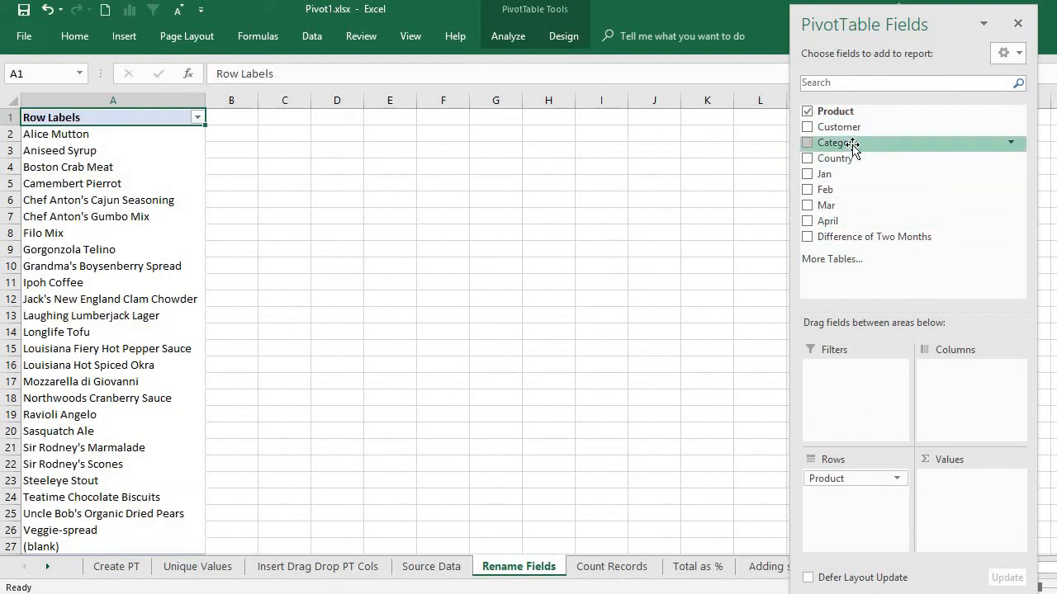
pyautogui.click(805, 142)
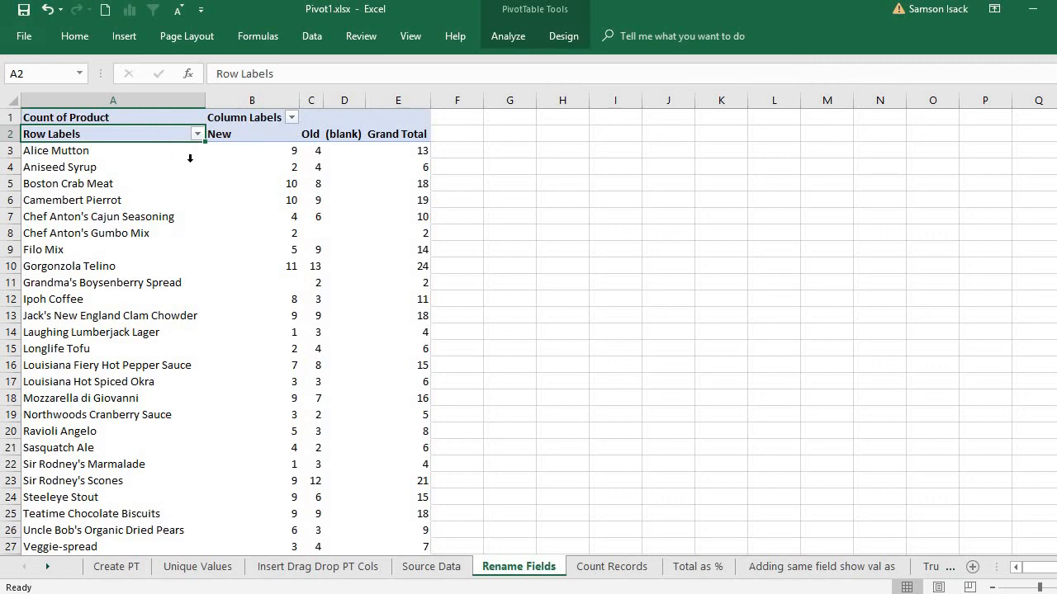
pyautogui.moveTo(170, 152)
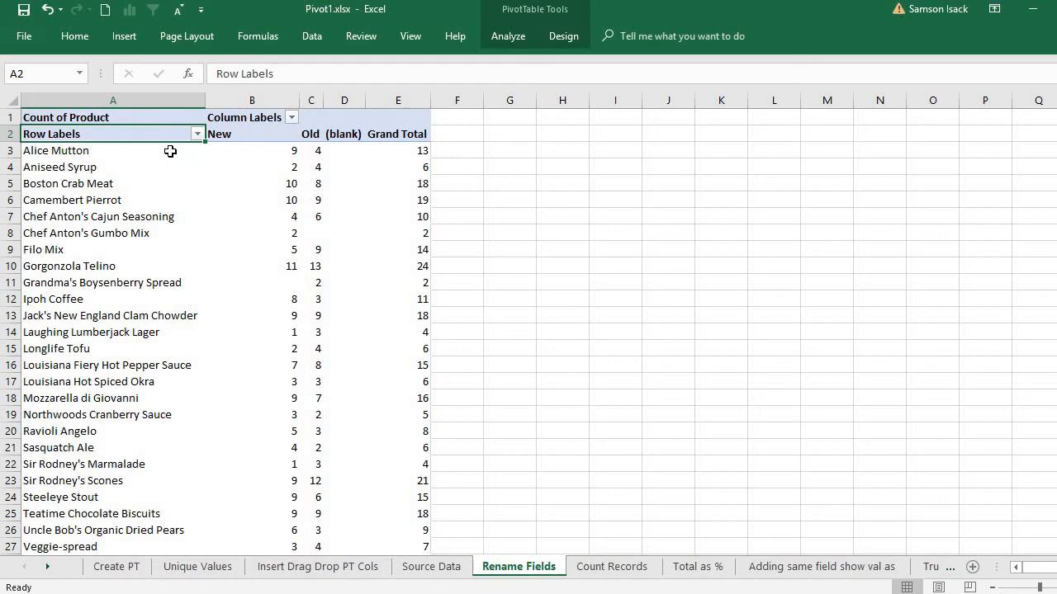
pyautogui.moveTo(170, 132)
pyautogui.write('R')
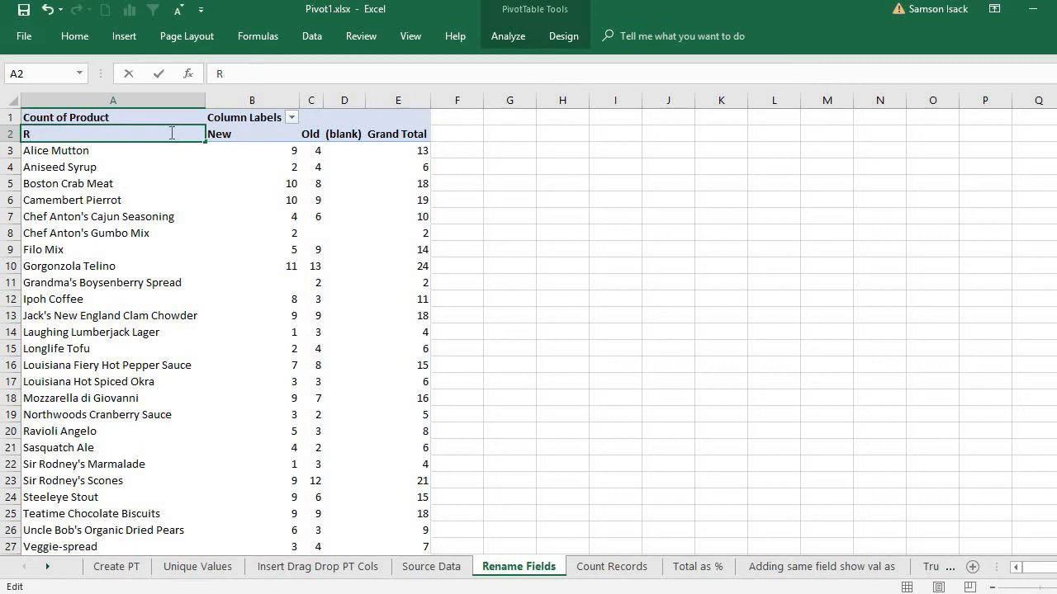
# Step: Rename the row labels header to PRODUCTS
pyautogui.press('Backspace')
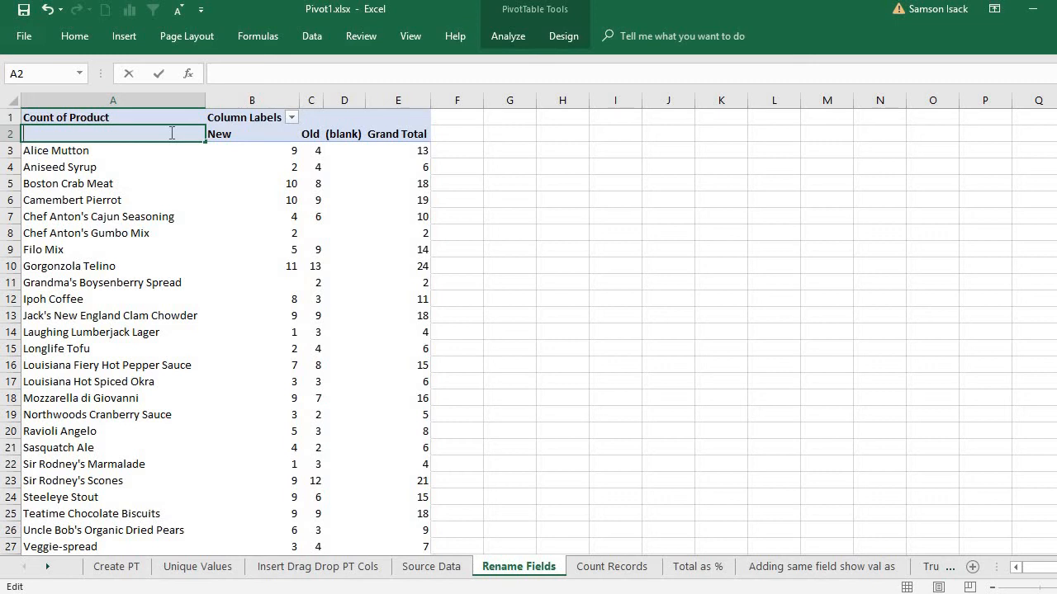
pyautogui.write('P')
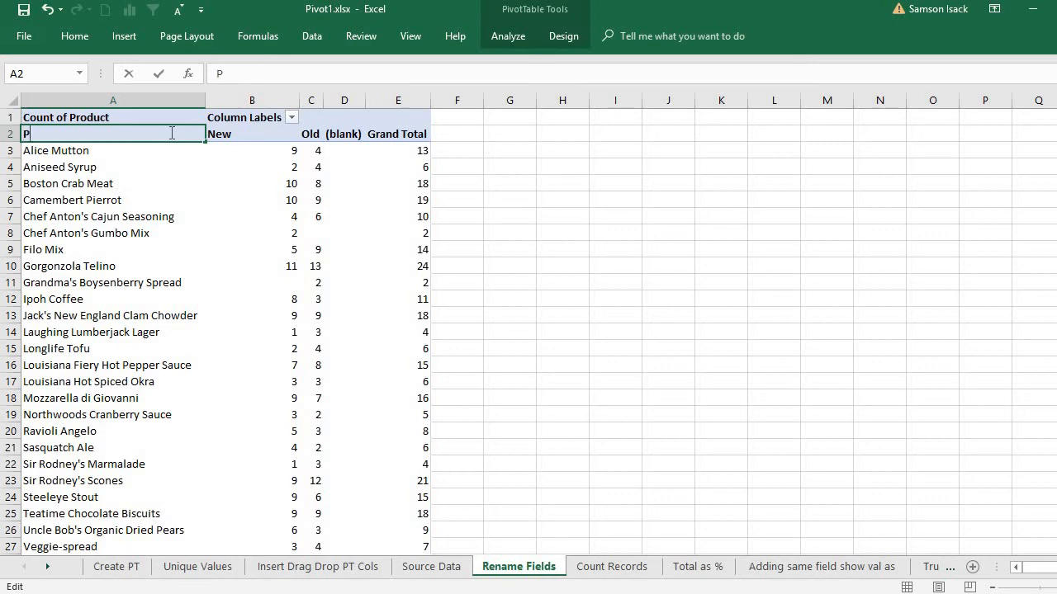
pyautogui.write('RODUCTS')
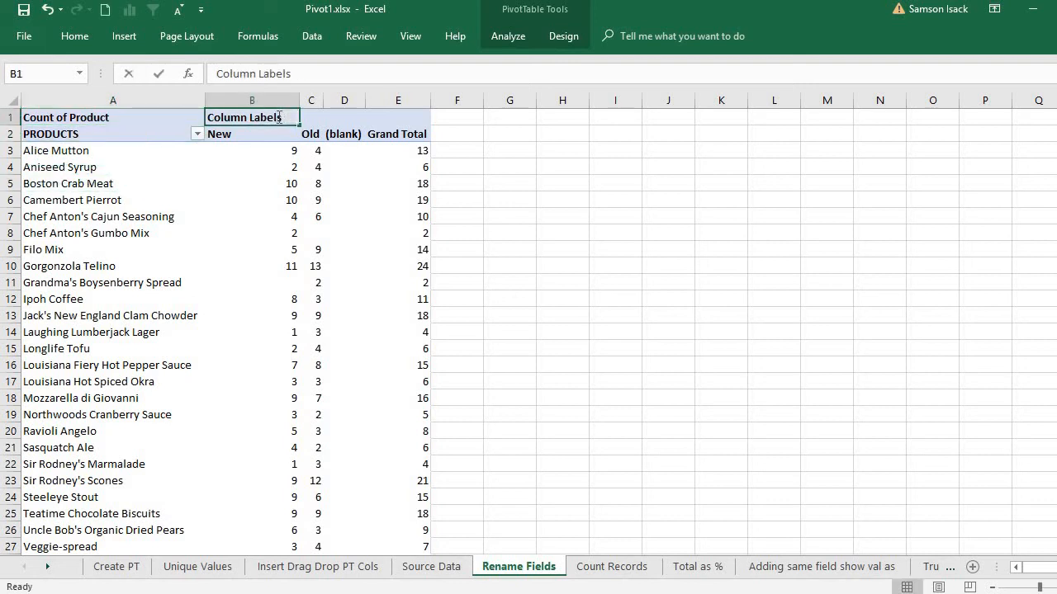
# Step: Rename the column labels header to CATEGORY and select the Count of Product header
pyautogui.doubleClick(248, 115)
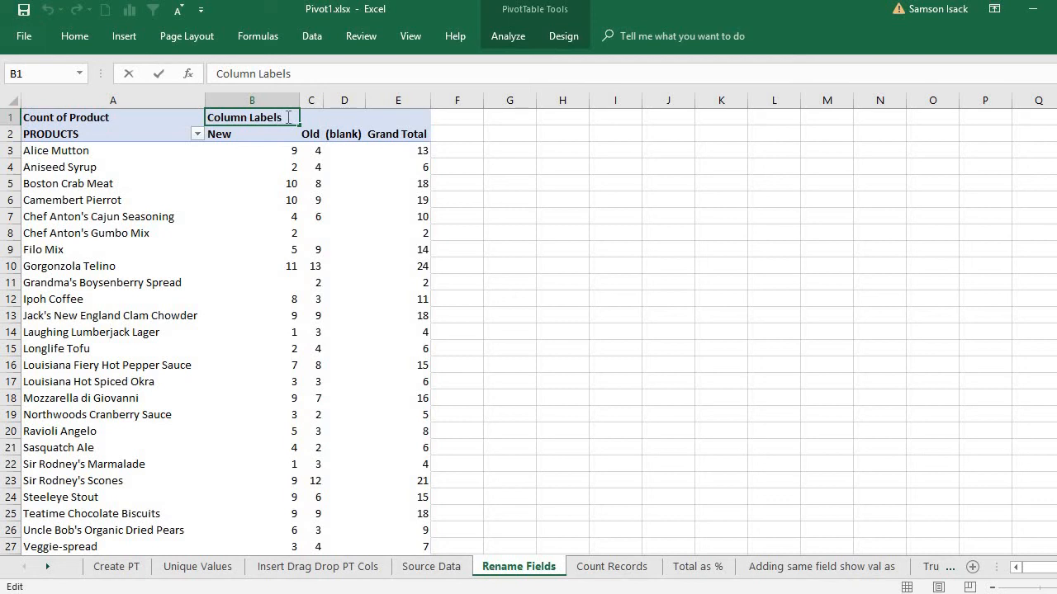
pyautogui.doubleClick(251, 117)
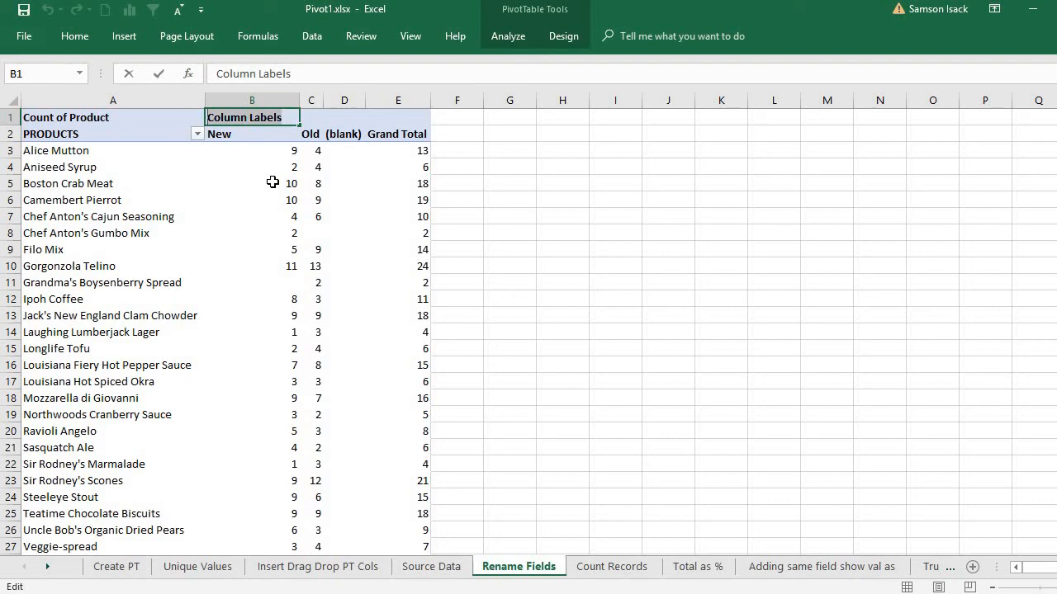
pyautogui.write('CATE')
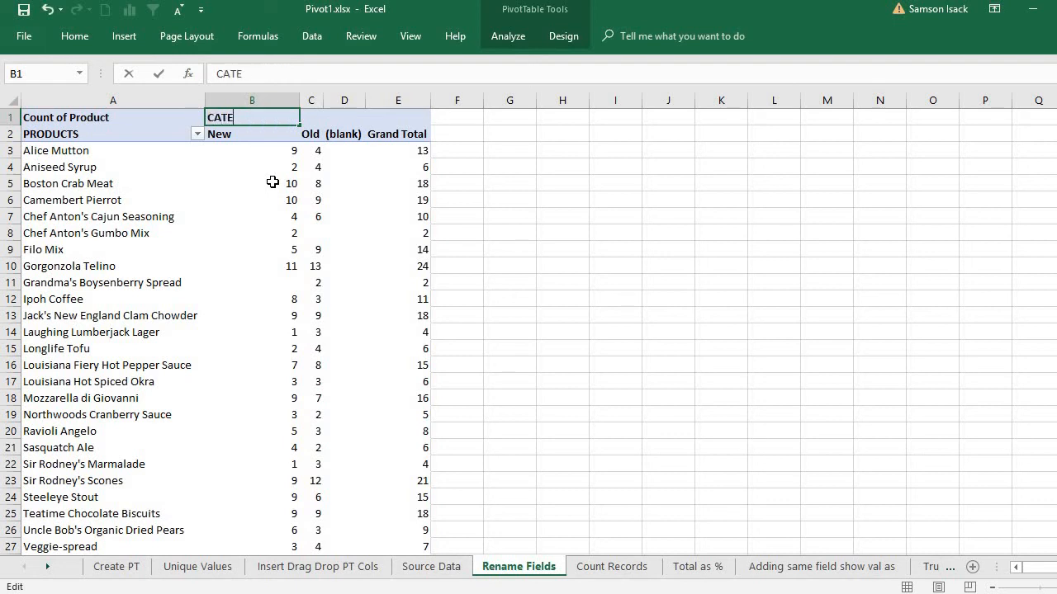
pyautogui.write('GORY')
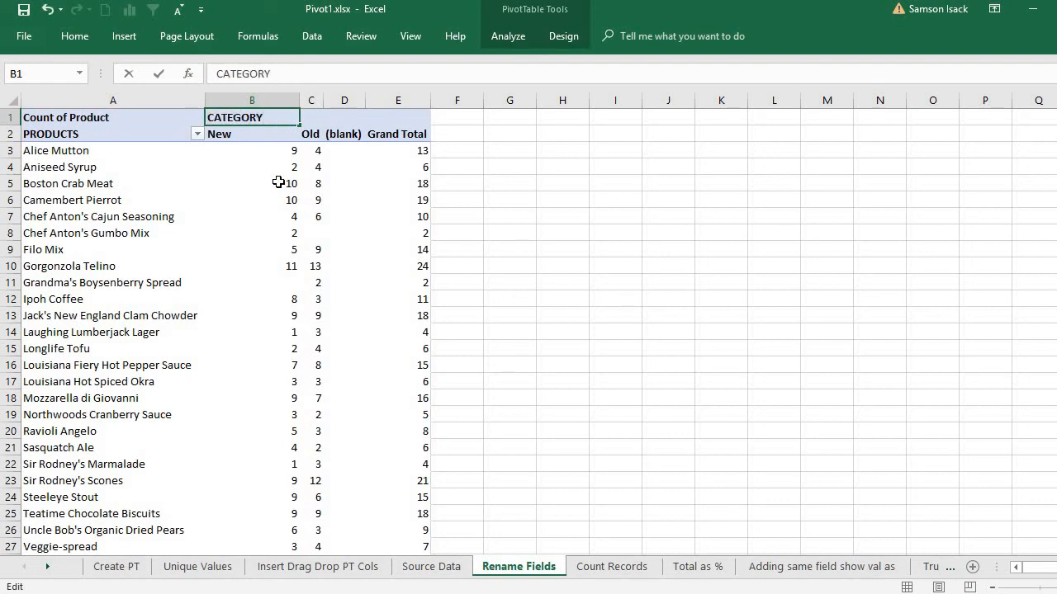
pyautogui.click(277, 181)
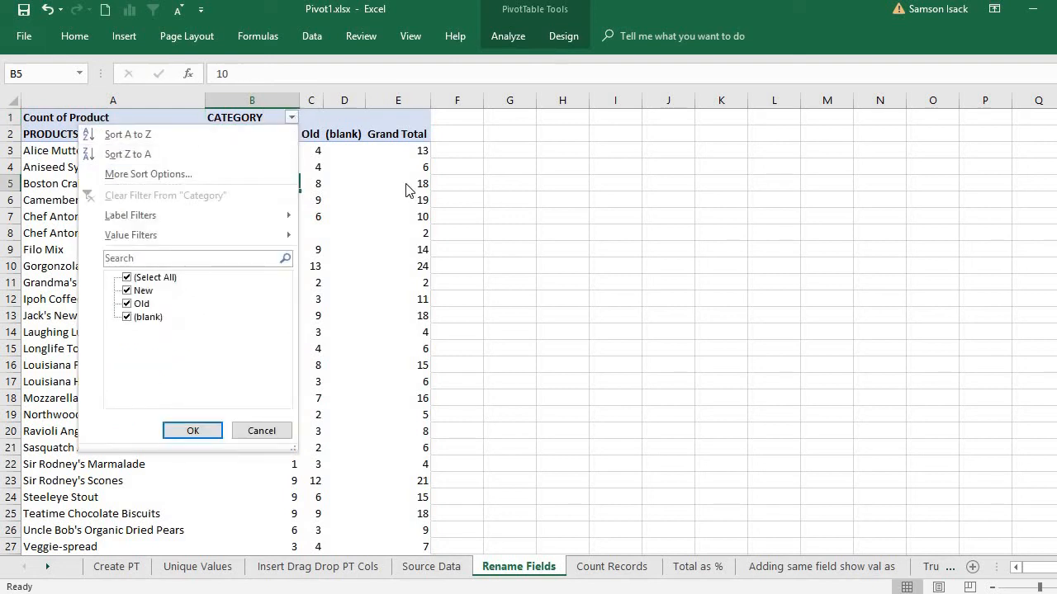
pyautogui.click(192, 429)
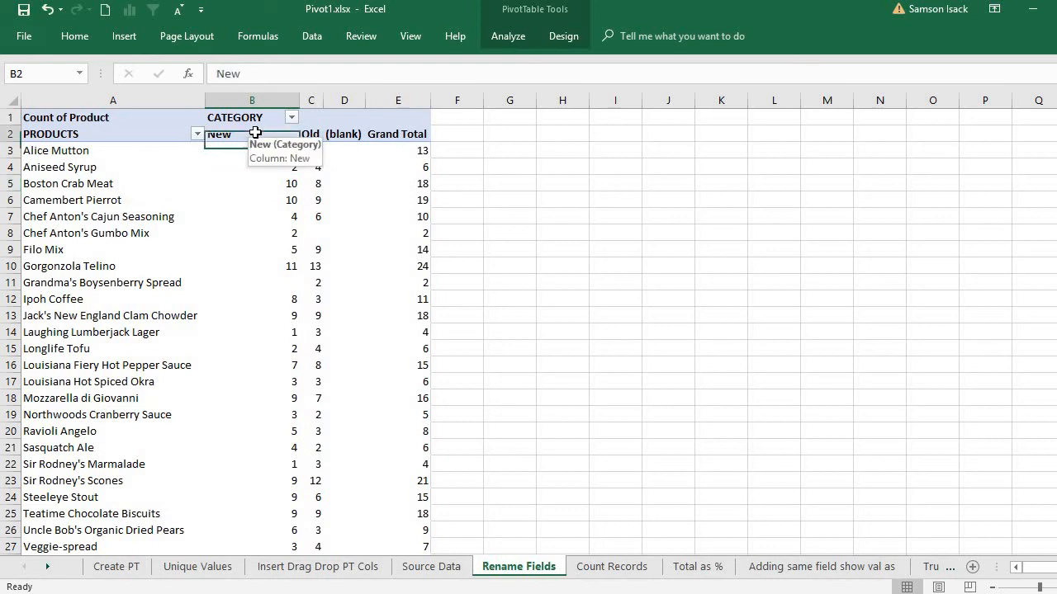
pyautogui.click(113, 134)
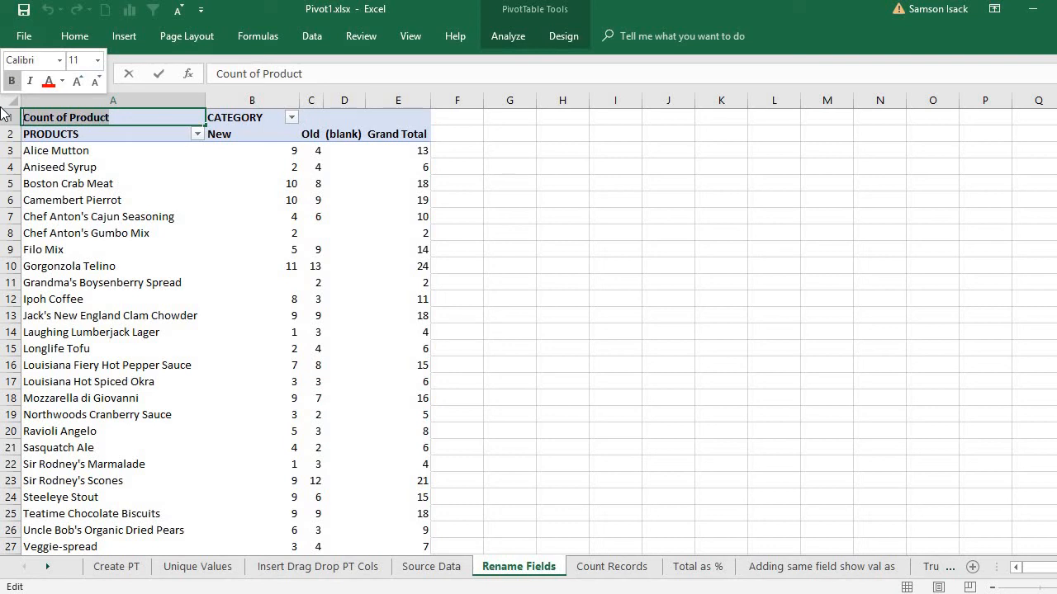
# Step: Rename the value header to COUNT and bring up its Value Field Settings
pyautogui.write('COUNT')
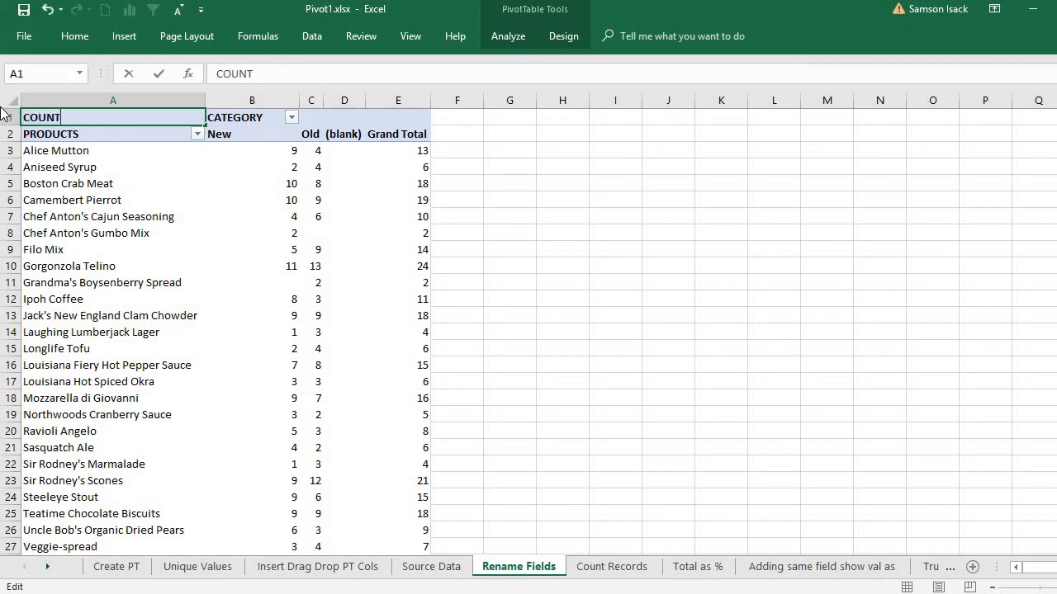
pyautogui.click(86, 233)
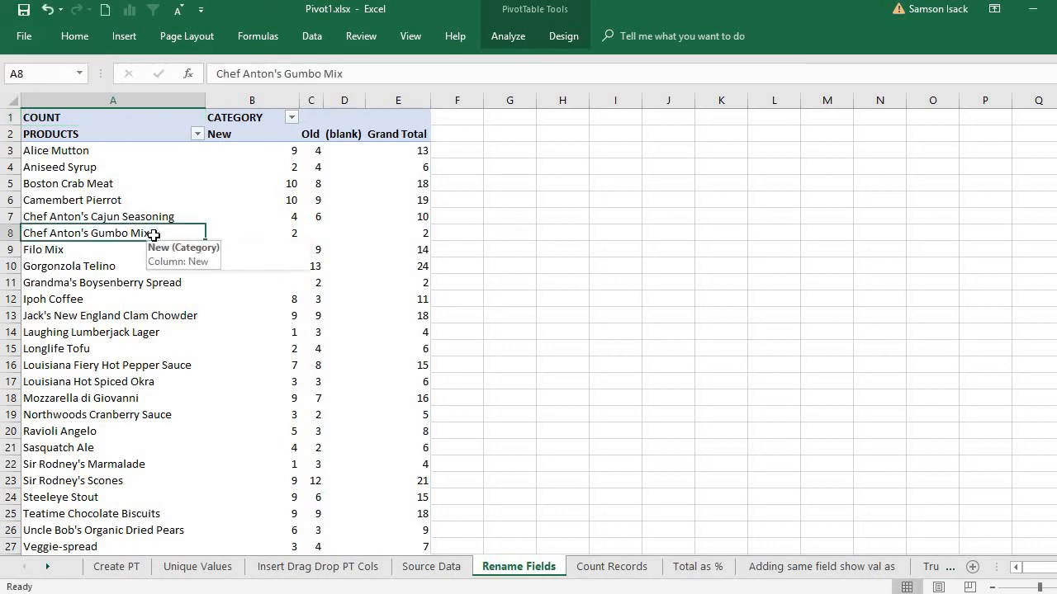
pyautogui.rightClick(251, 150)
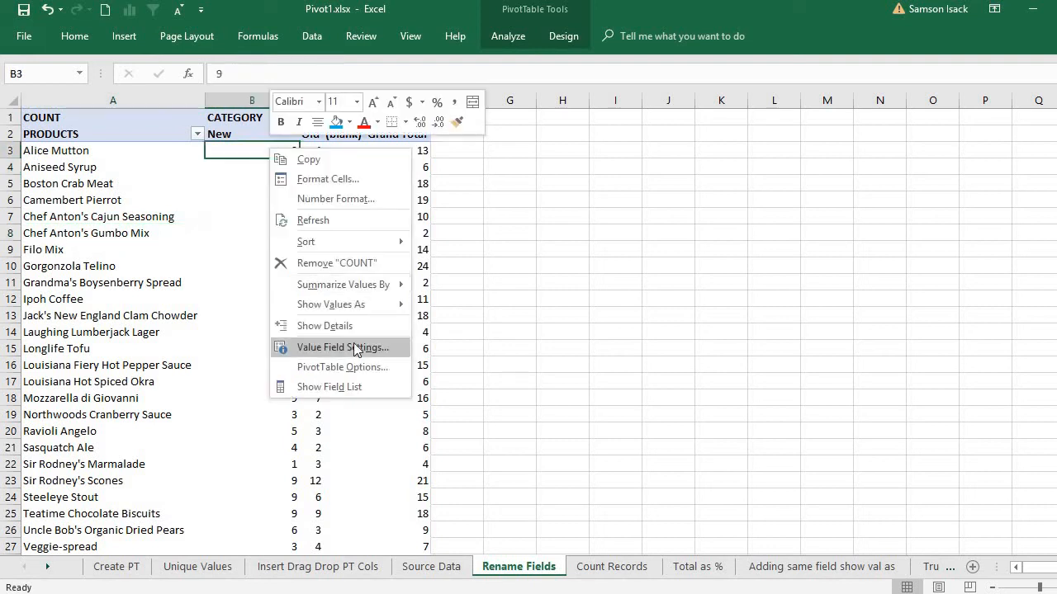
pyautogui.moveTo(367, 356)
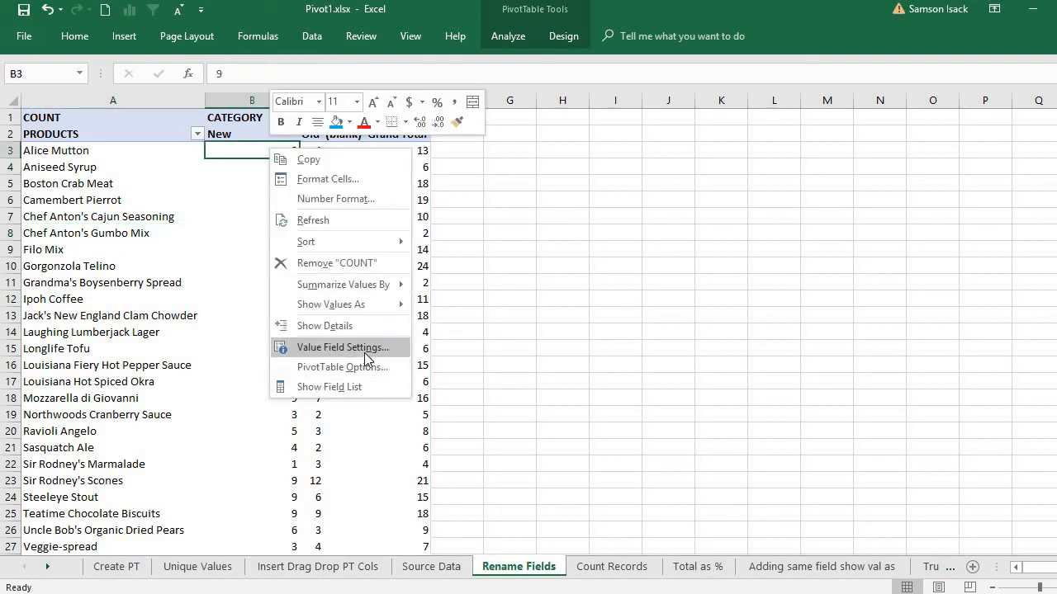
pyautogui.click(341, 347)
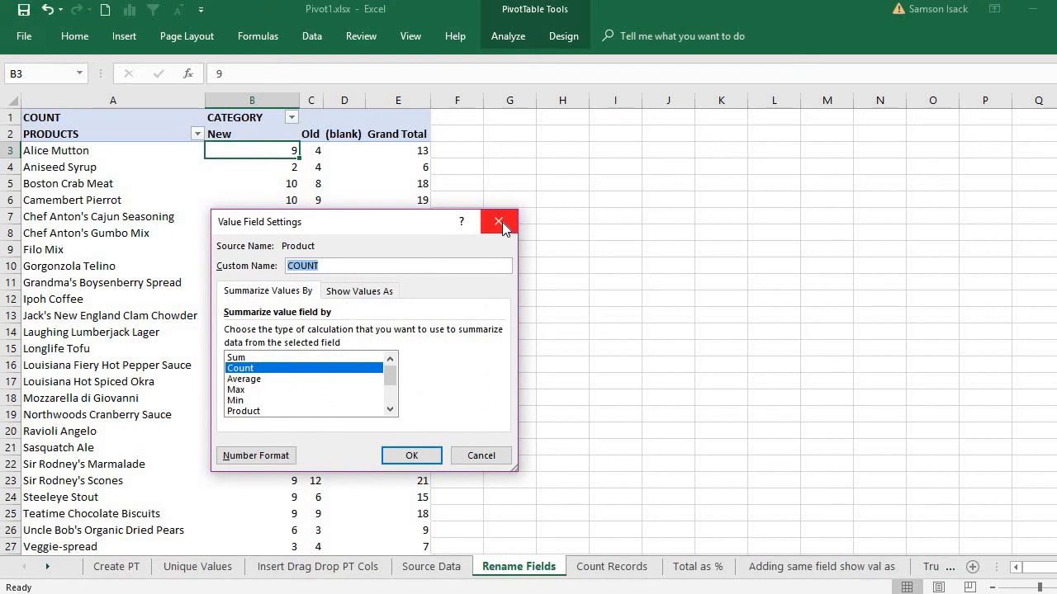
# Step: Set the value field's custom name to Number of Transactions via Value Field Settings
pyautogui.click(499, 222)
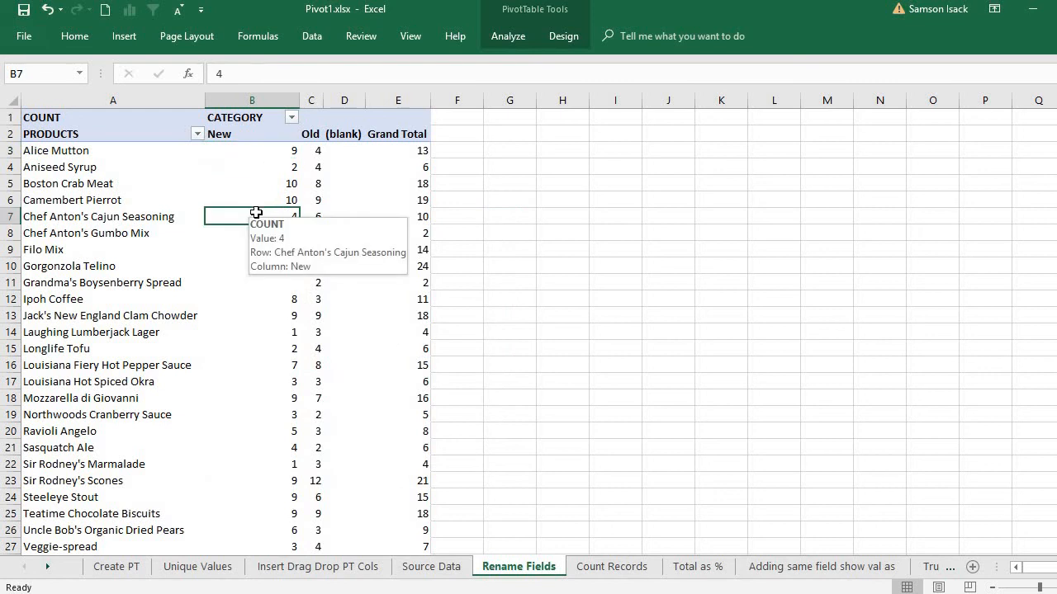
pyautogui.rightClick(251, 216)
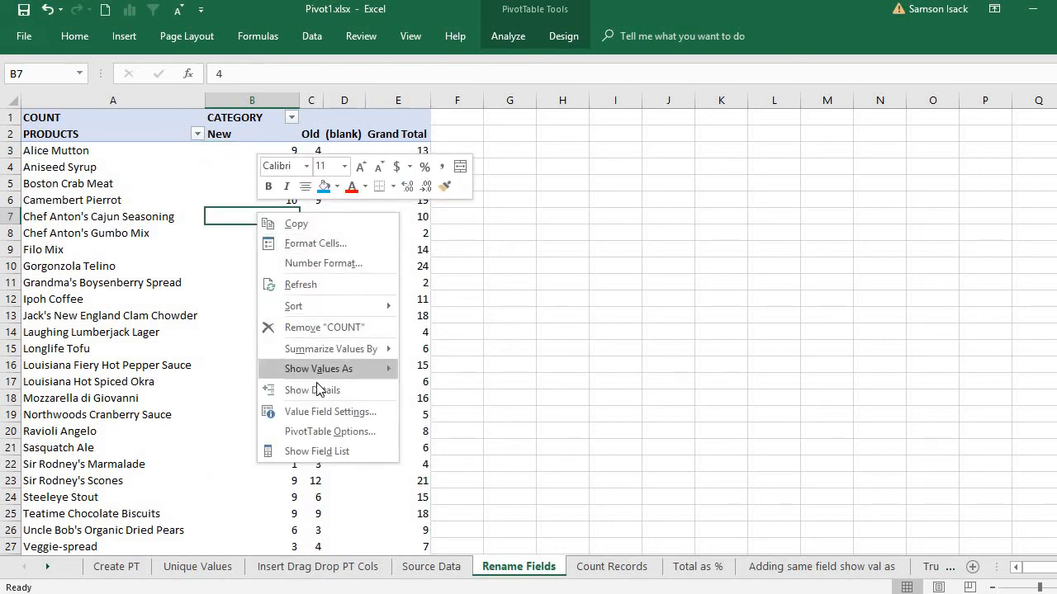
pyautogui.click(330, 412)
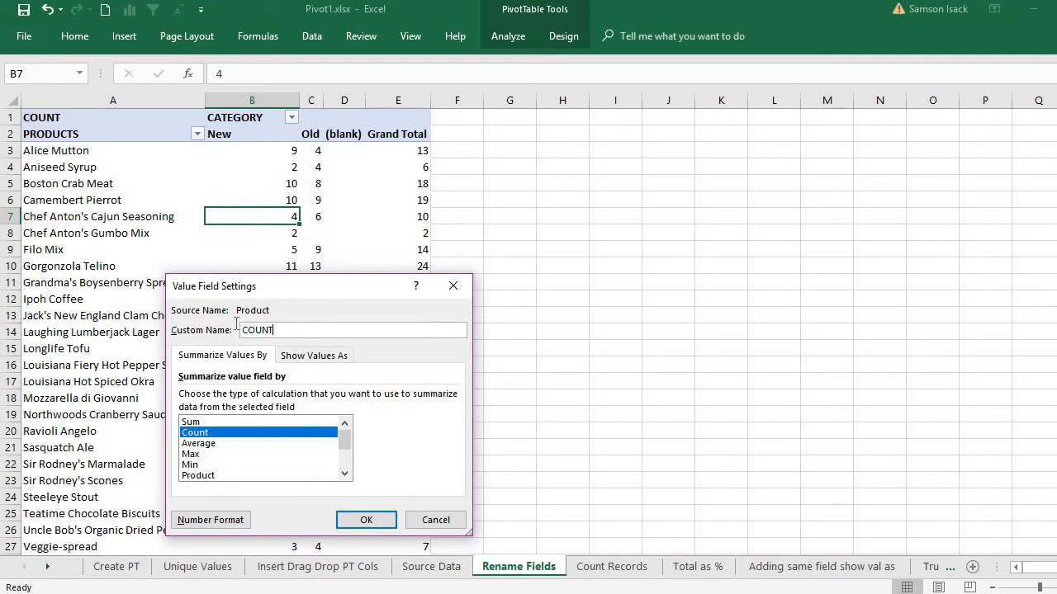
pyautogui.doubleClick(257, 330)
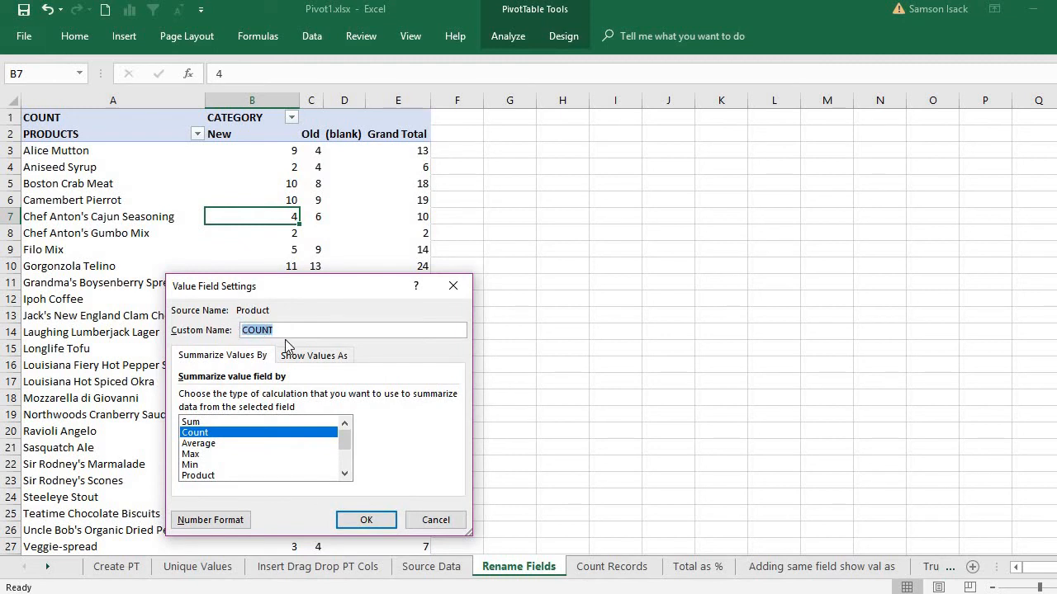
pyautogui.moveTo(202, 515)
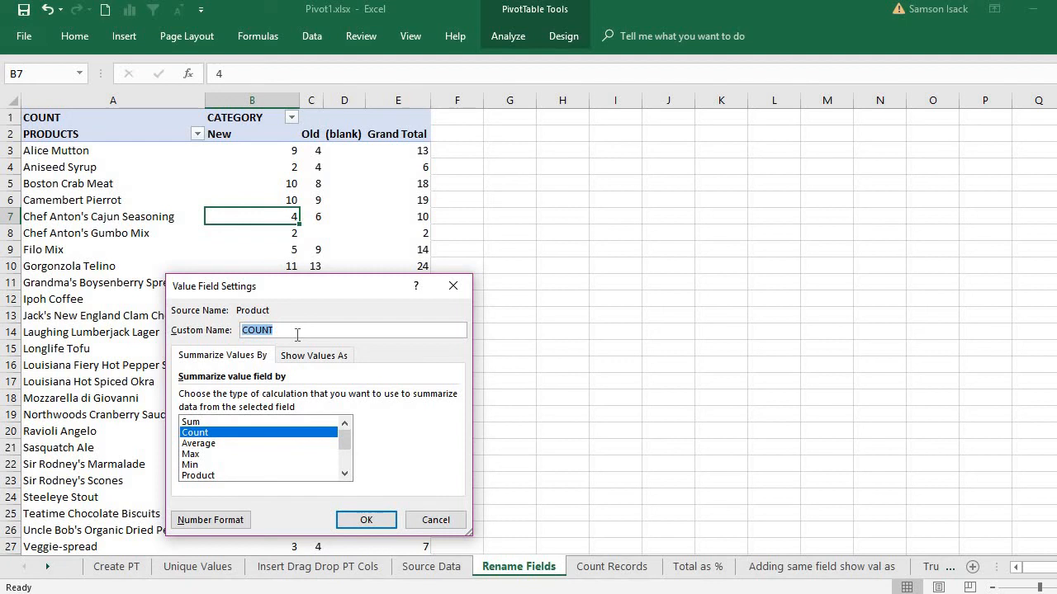
pyautogui.write('Number of Trans')
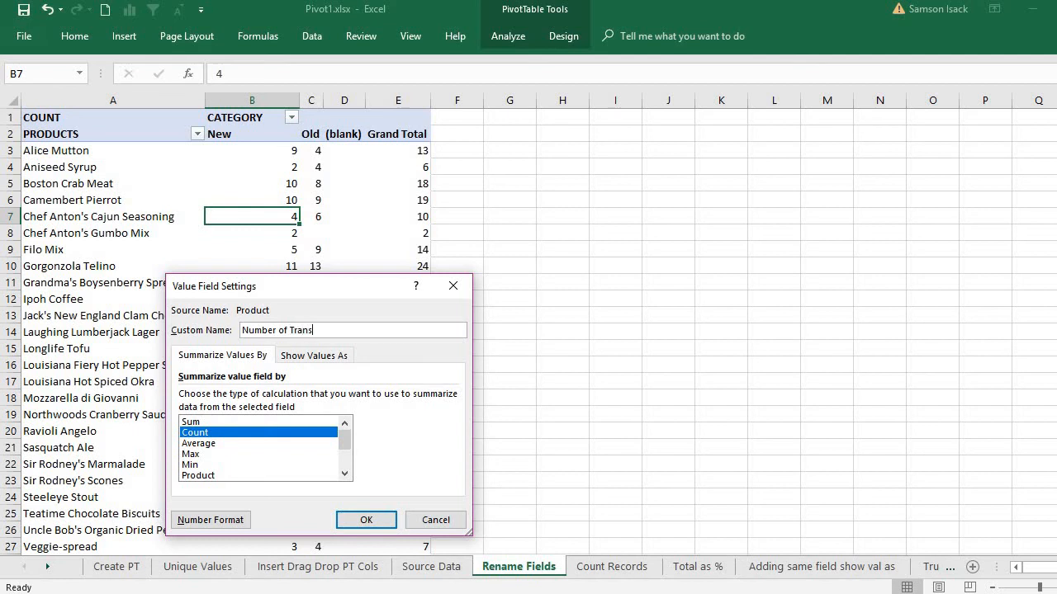
pyautogui.write('actions')
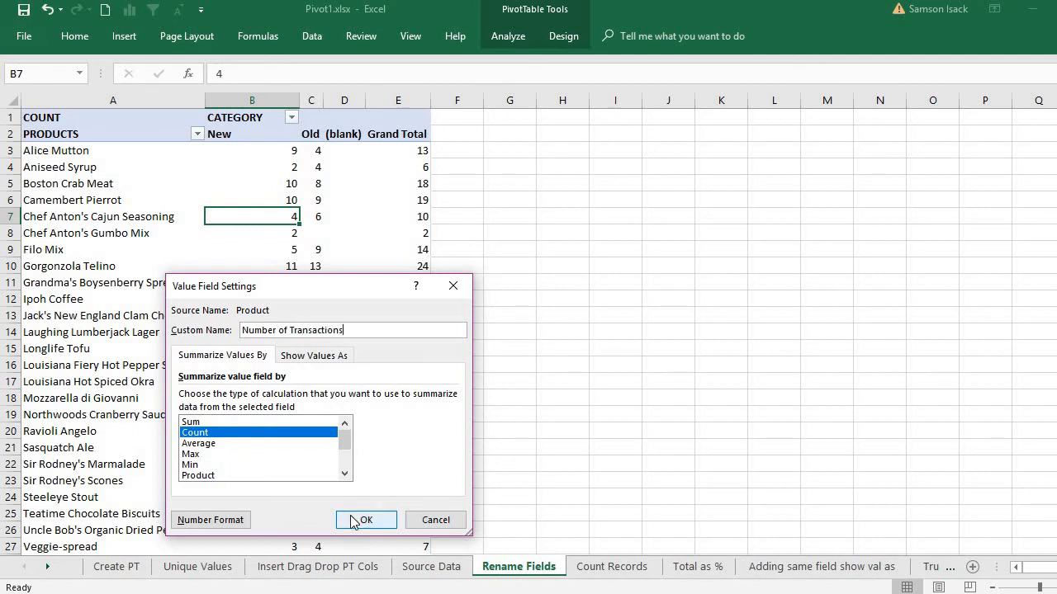
pyautogui.click(366, 519)
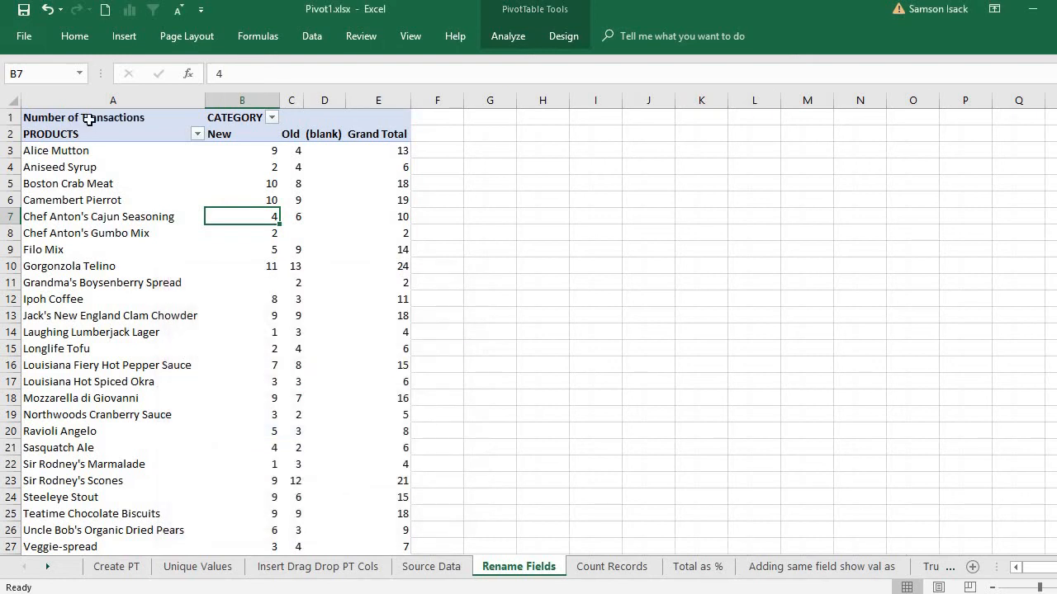
pyautogui.click(112, 117)
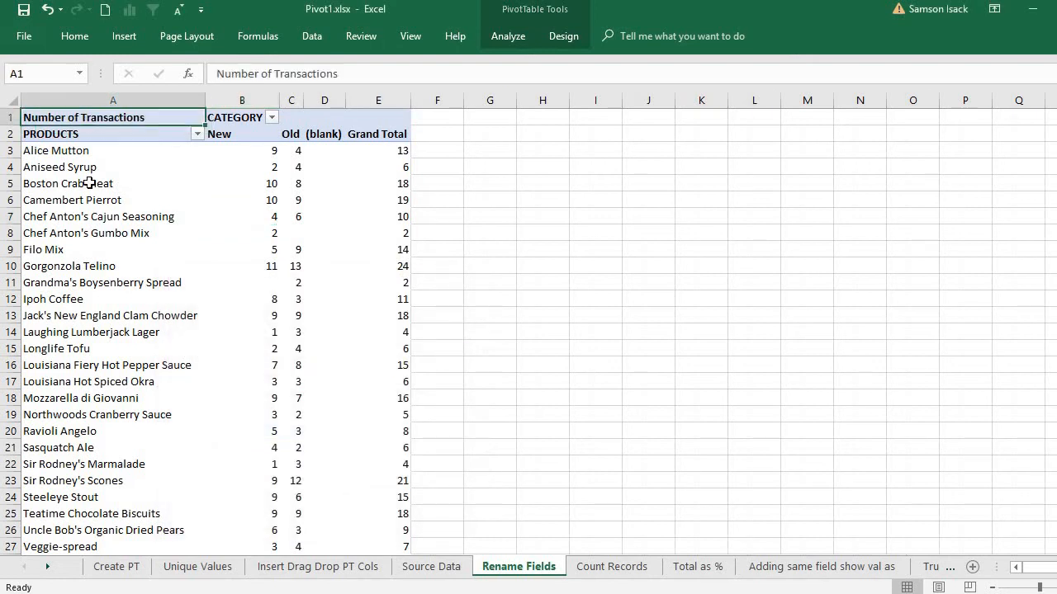
pyautogui.rightClick(67, 184)
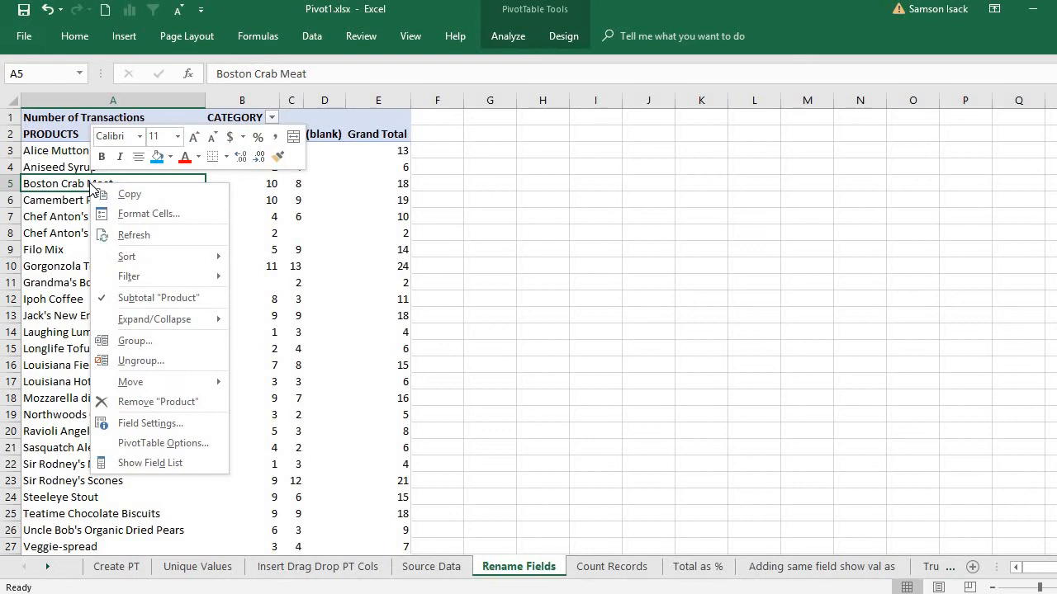
pyautogui.click(150, 422)
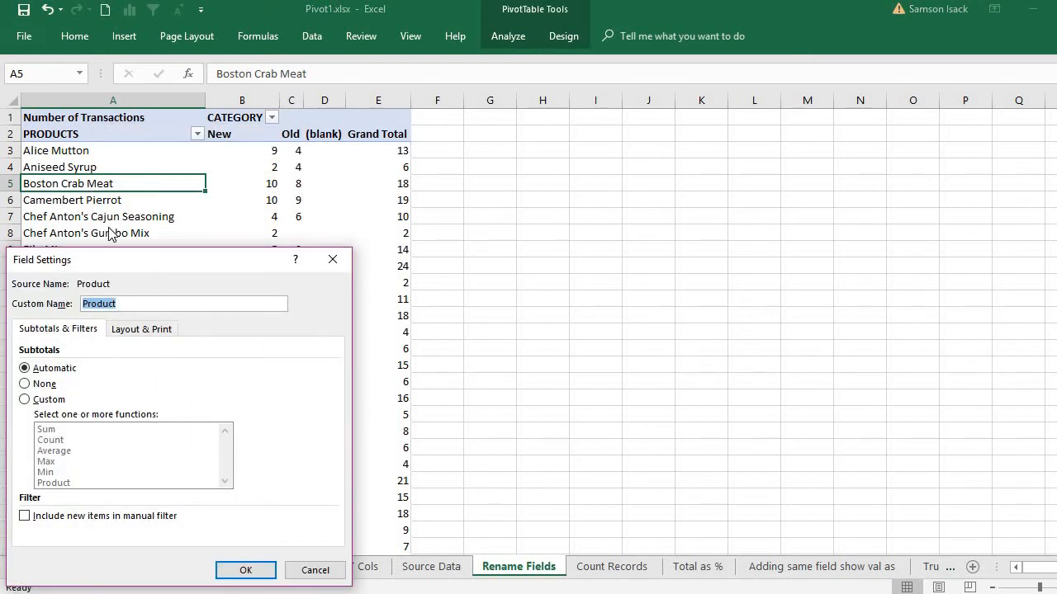
pyautogui.moveTo(102, 140)
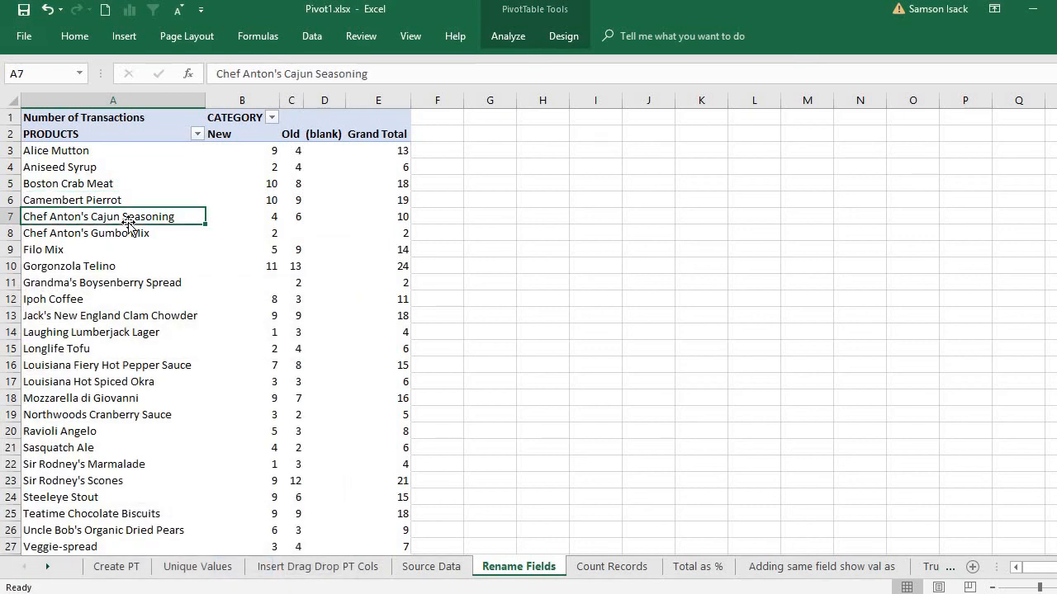
pyautogui.click(112, 134)
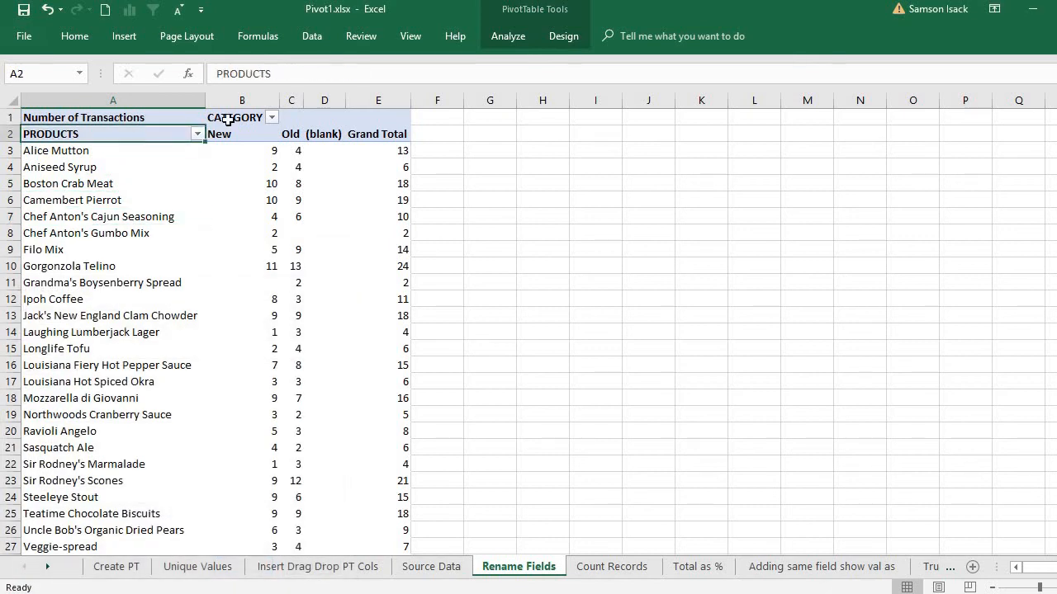
pyautogui.click(234, 117)
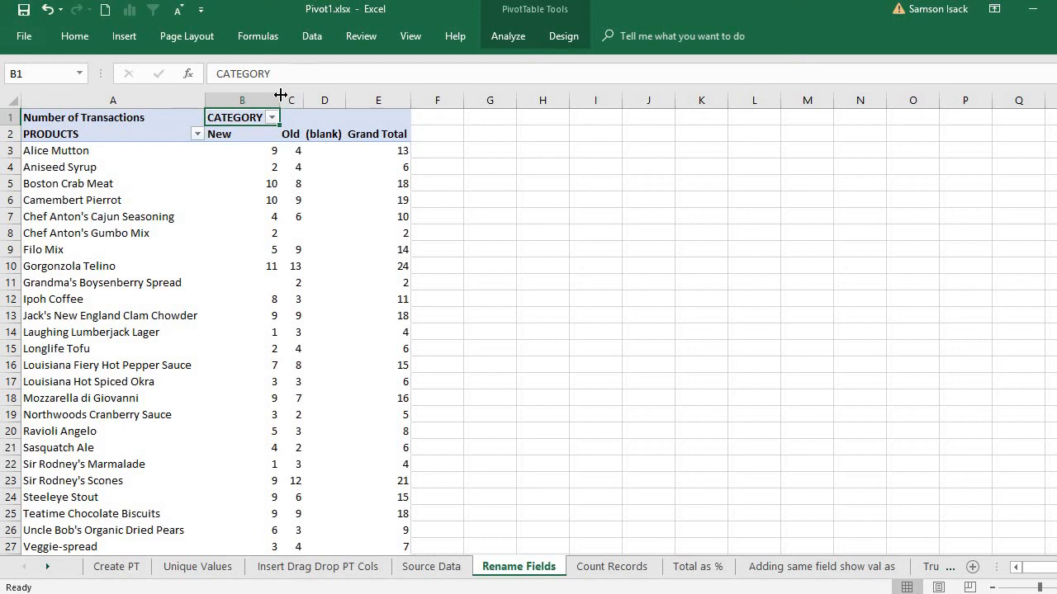
pyautogui.moveTo(287, 269)
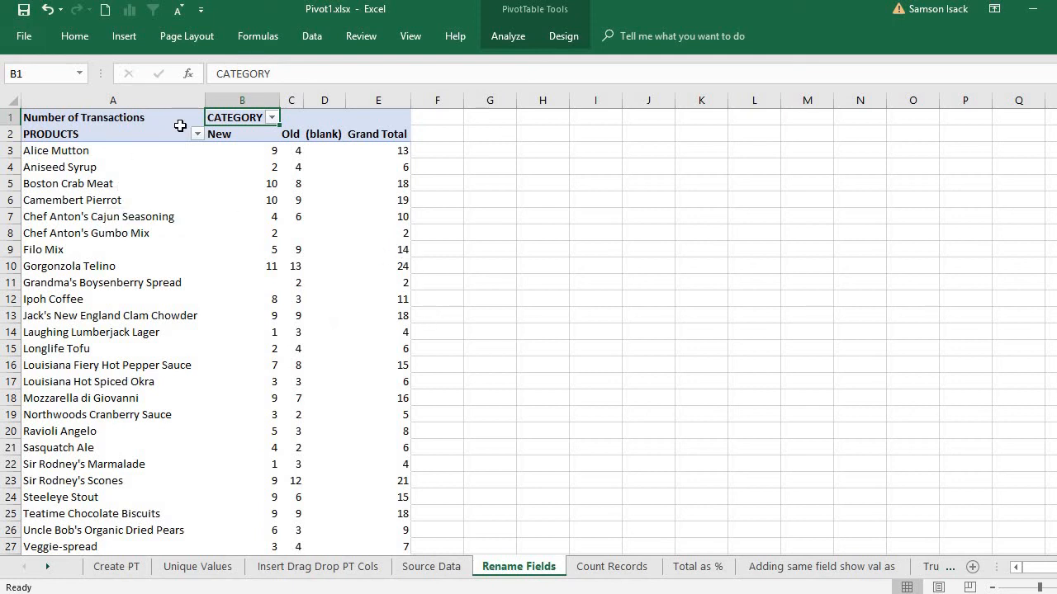
pyautogui.moveTo(180, 135)
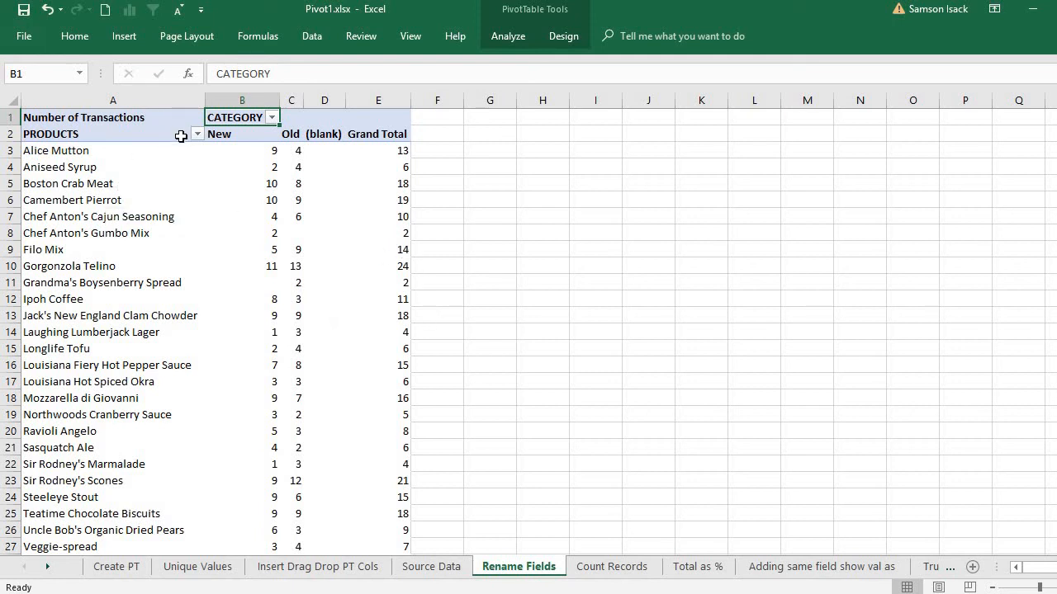